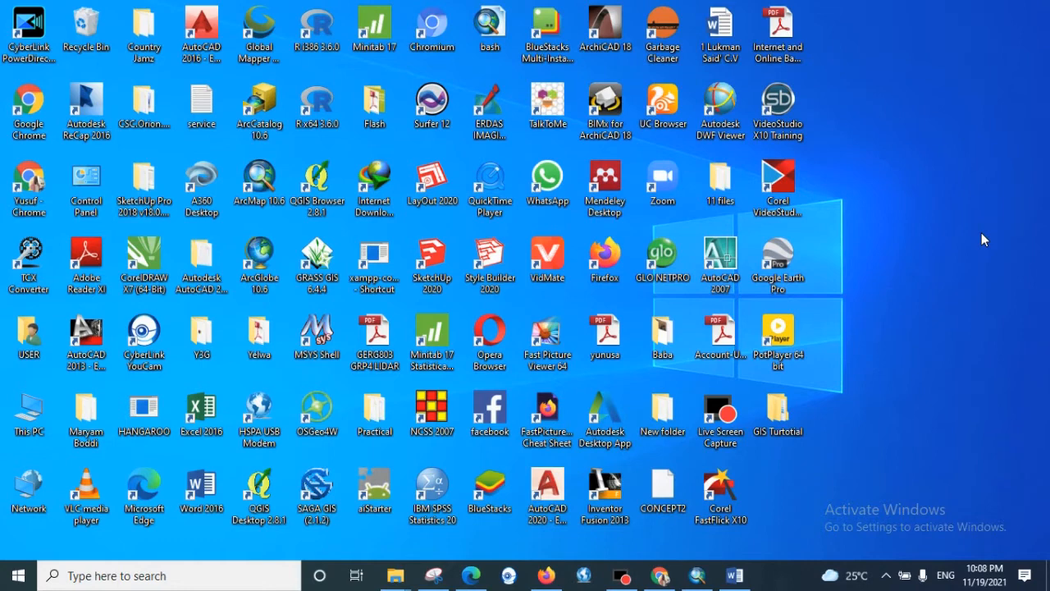
Launch Surfer 12 from its desktop shortcut, opening a blank Plot1 document.
{"action": "left_click", "coordinate": [432, 101]}
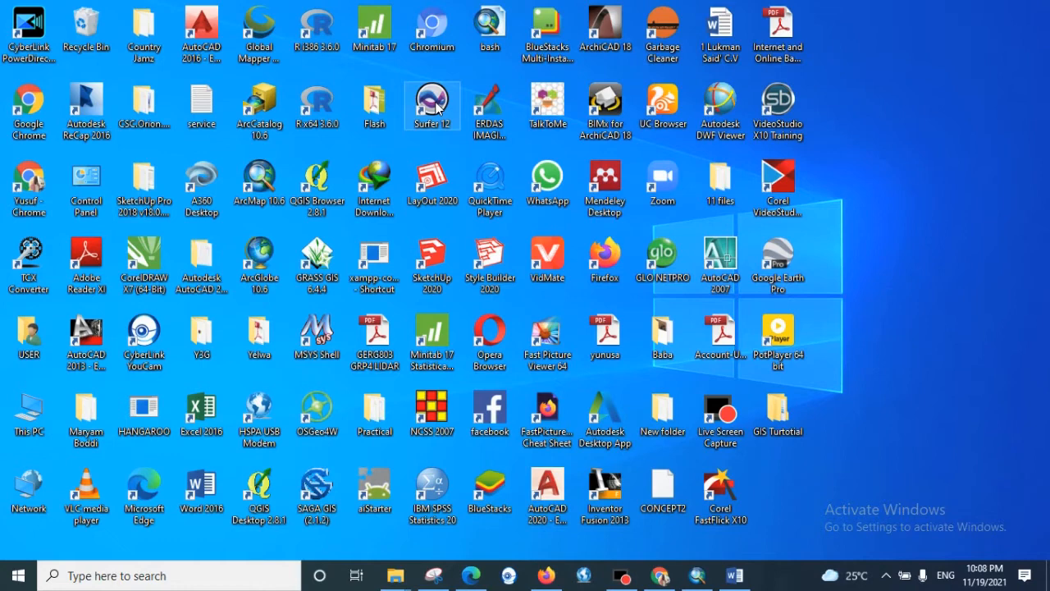
{"action": "double_click", "coordinate": [432, 99]}
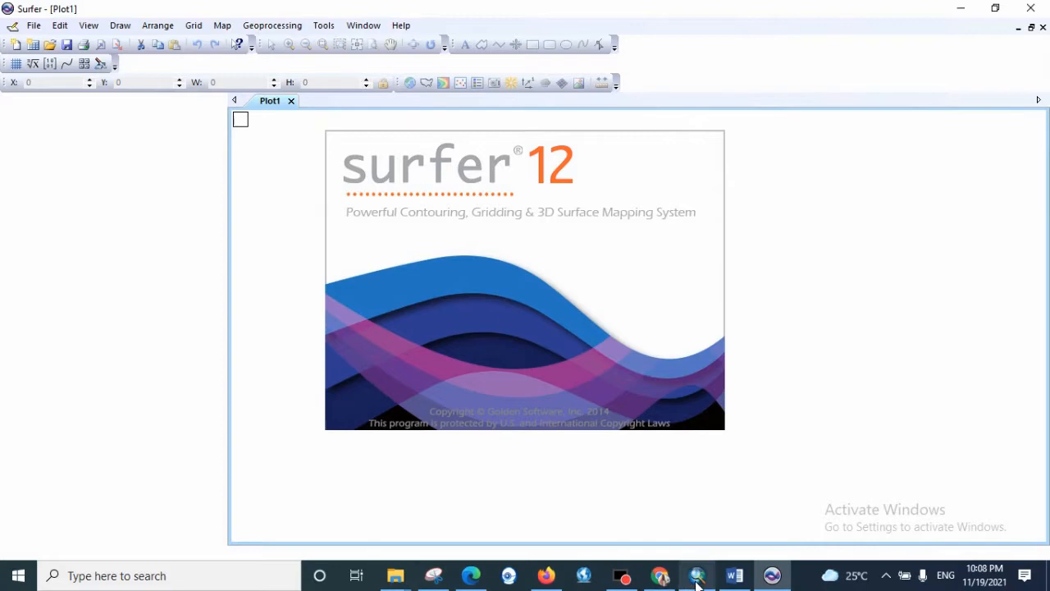
Show the Coordinate Transformation Using Surfer steps document from the taskbar.
{"action": "left_click", "coordinate": [732, 575]}
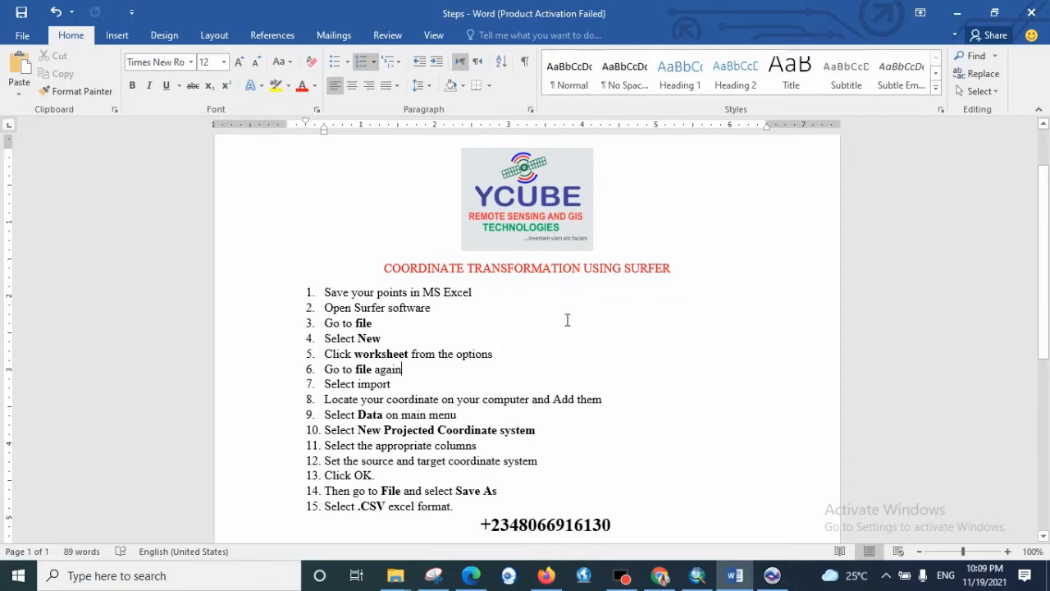
{"action": "left_click", "coordinate": [394, 576]}
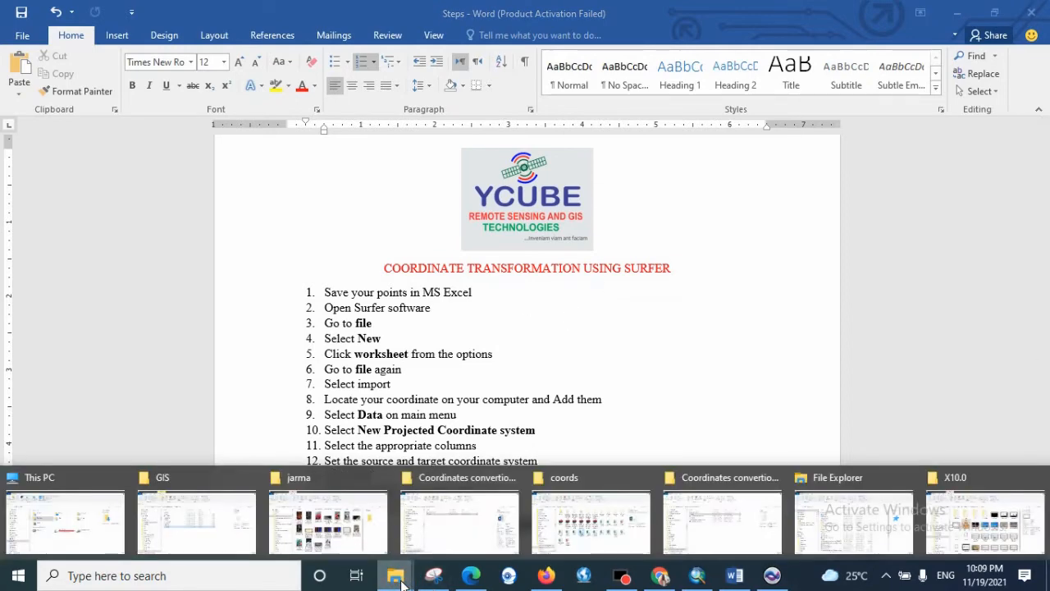
Reach the Coordinates convertion Surfer folder and select the Markets coords spreadsheet.
{"action": "left_click", "coordinate": [720, 522]}
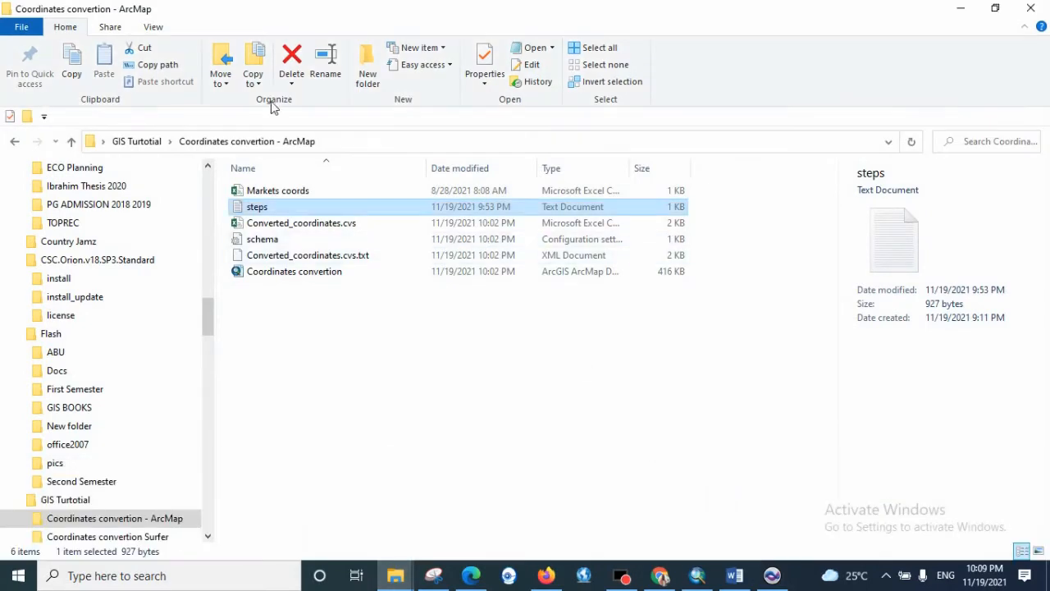
{"action": "mouse_move", "coordinate": [138, 144]}
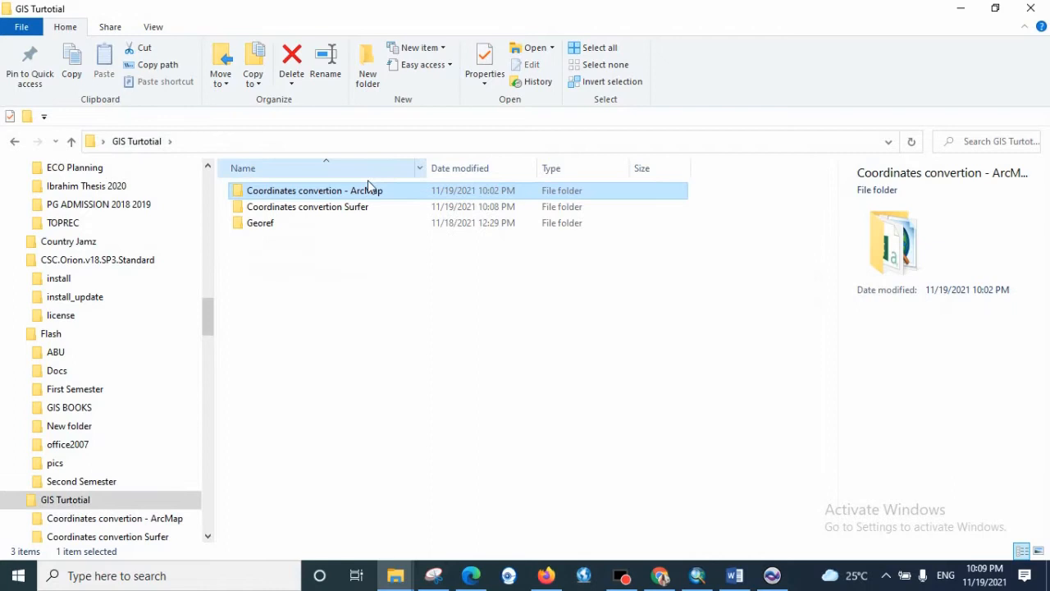
{"action": "double_click", "coordinate": [308, 207]}
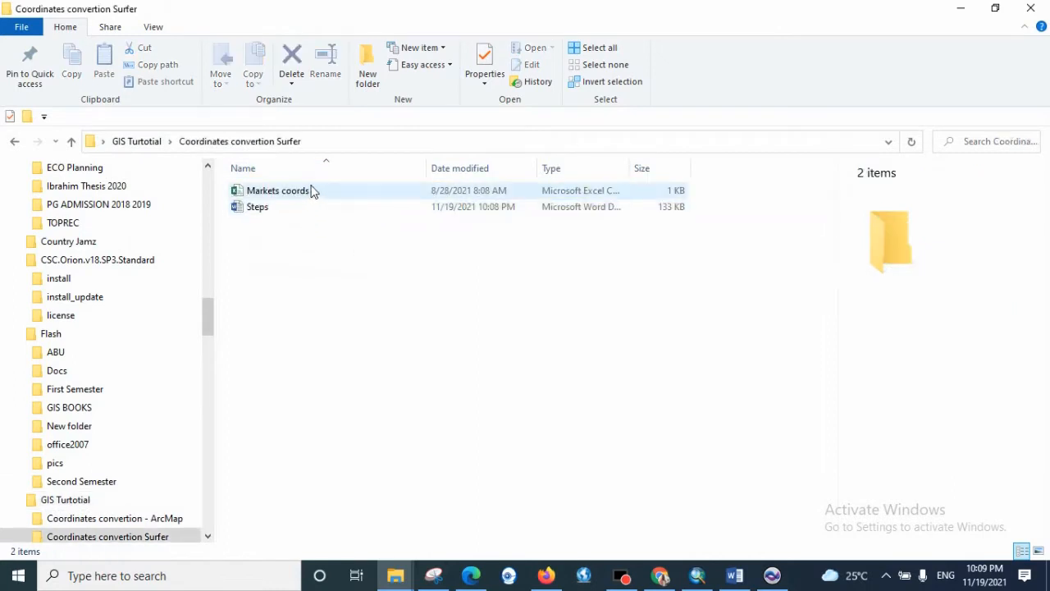
{"action": "left_click", "coordinate": [277, 190]}
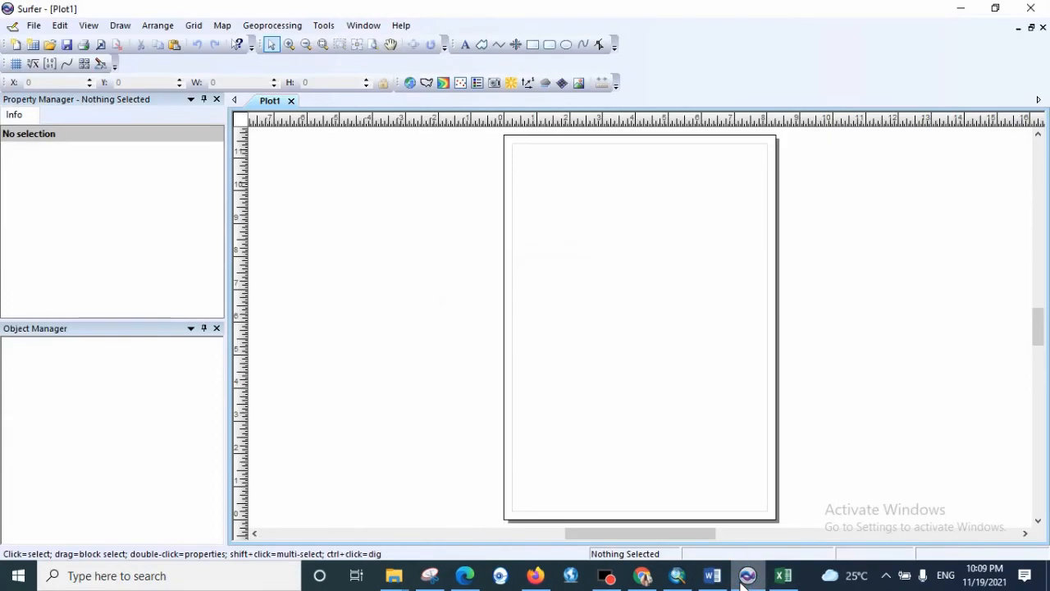
{"action": "mouse_move", "coordinate": [992, 205]}
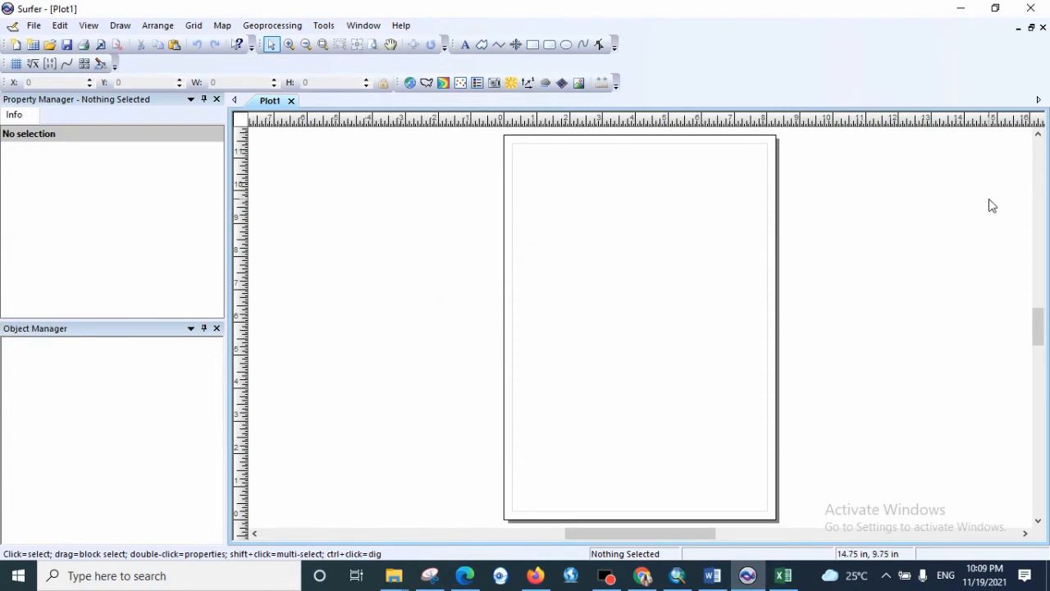
Start a new blank worksheet from Surfer's File menu.
{"action": "left_click", "coordinate": [36, 27]}
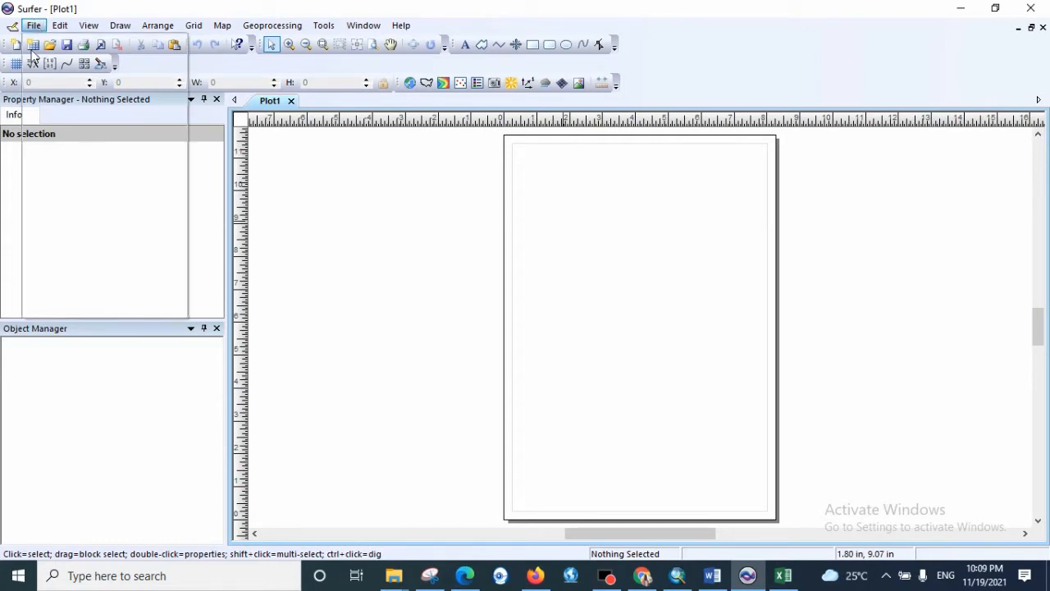
{"action": "left_click", "coordinate": [34, 26]}
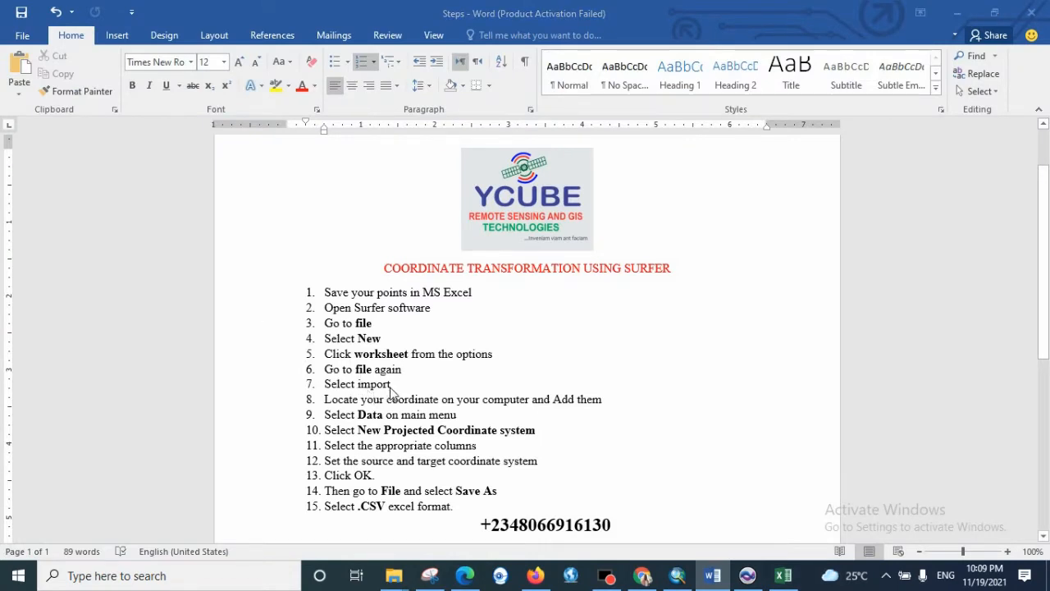
Highlight step 7, Select import, in the Word steps list.
{"action": "double_click", "coordinate": [356, 384]}
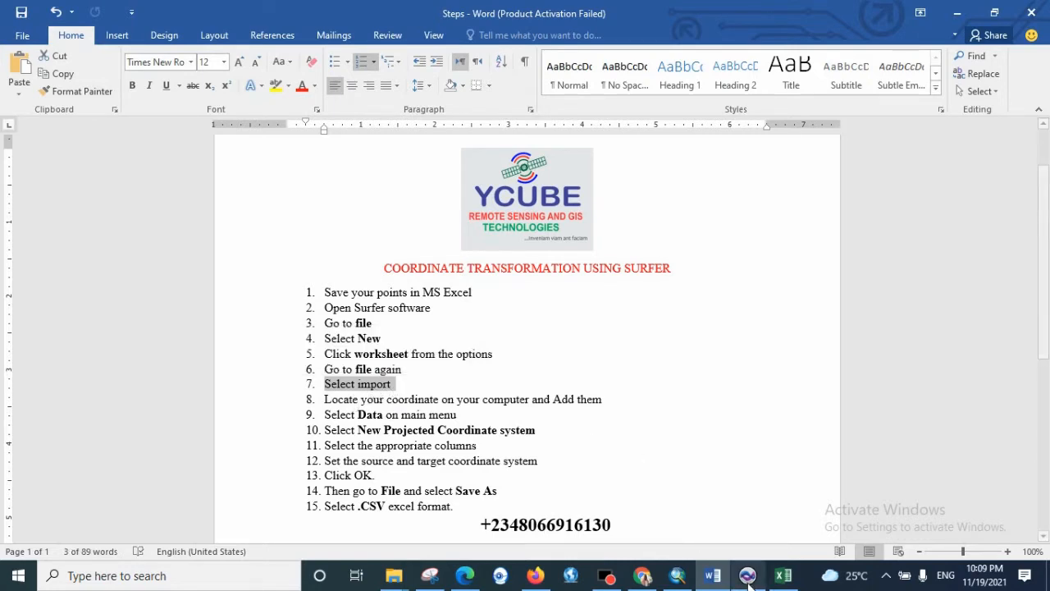
{"action": "left_click", "coordinate": [807, 574]}
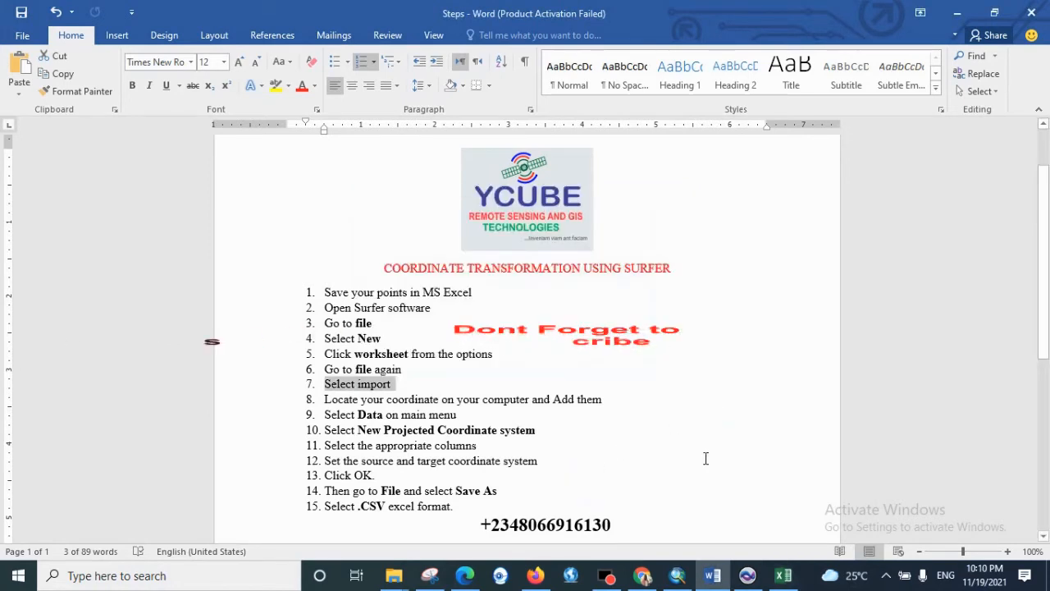
Begin File > Import in Surfer and back out to This PC in the Import Data dialog.
{"action": "left_click", "coordinate": [746, 576]}
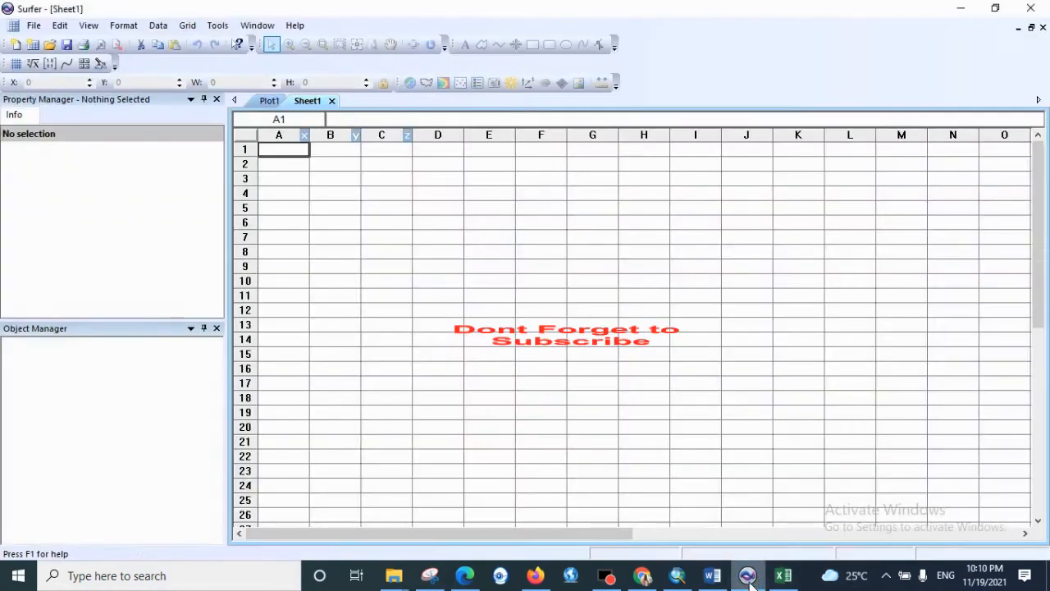
{"action": "left_click", "coordinate": [36, 25]}
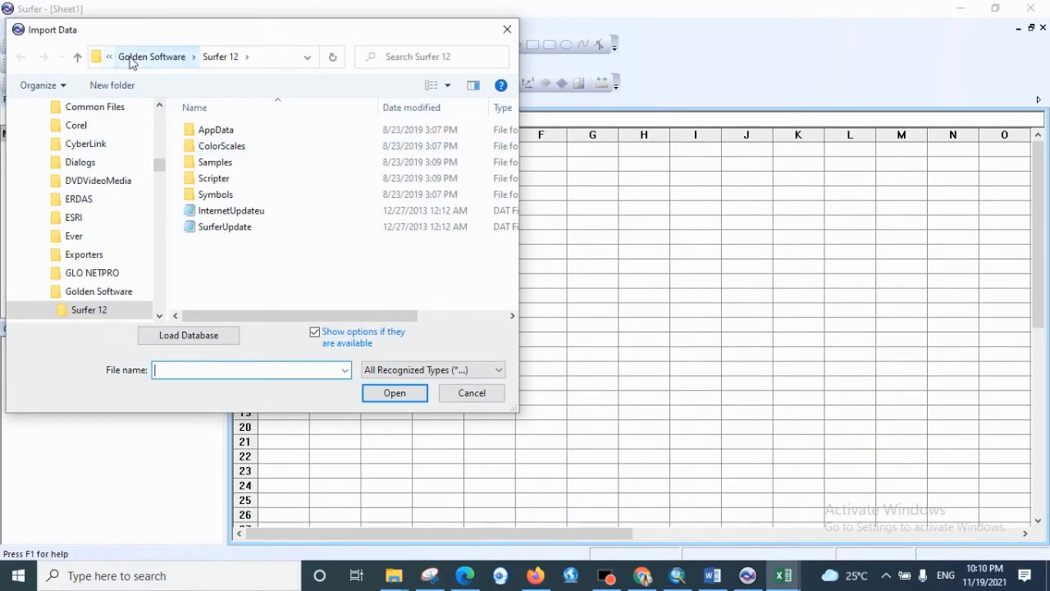
{"action": "left_click", "coordinate": [151, 55]}
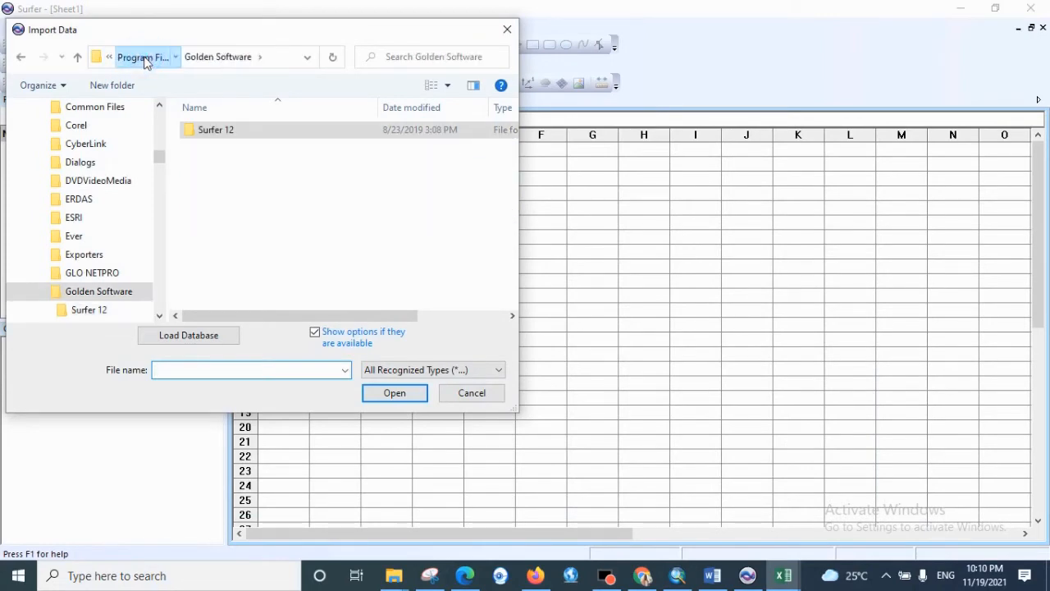
{"action": "left_click", "coordinate": [145, 56]}
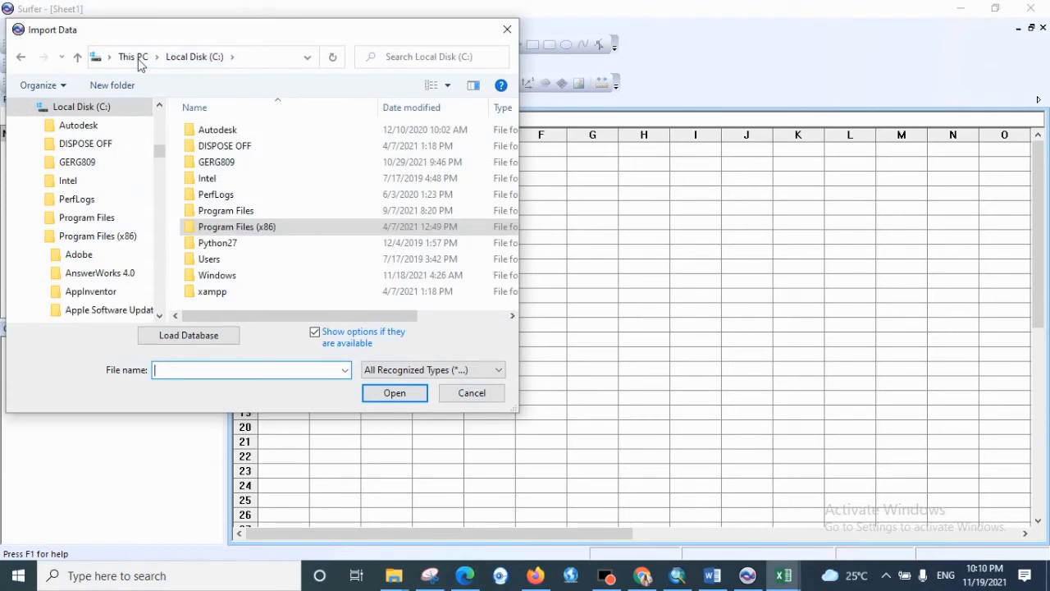
{"action": "left_click", "coordinate": [132, 56]}
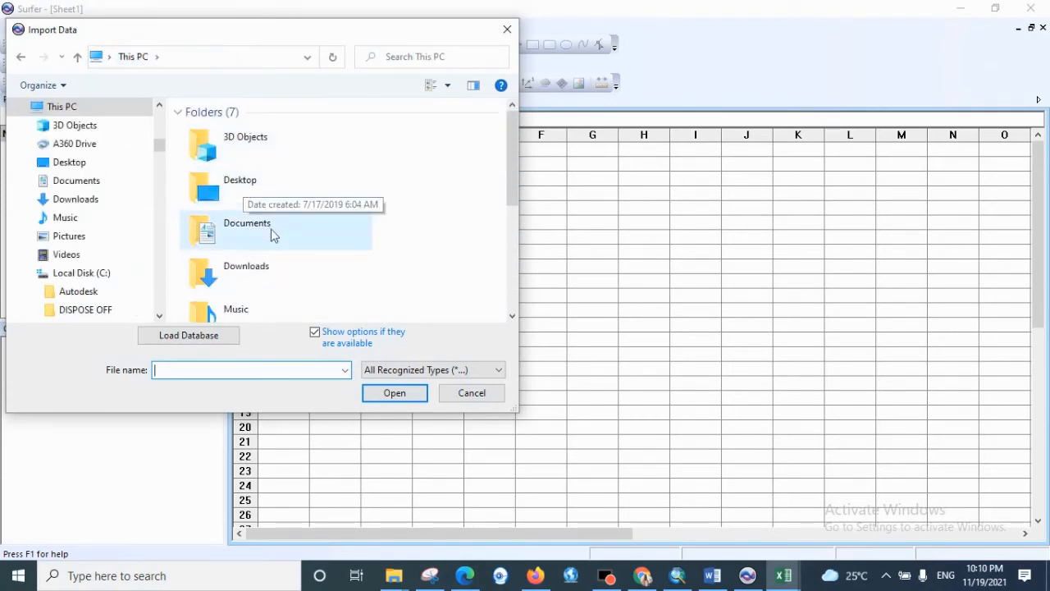
Browse Desktop > GIS Turtotial > Coordinates convertion Surfer and choose the Markets coords file.
{"action": "double_click", "coordinate": [240, 187]}
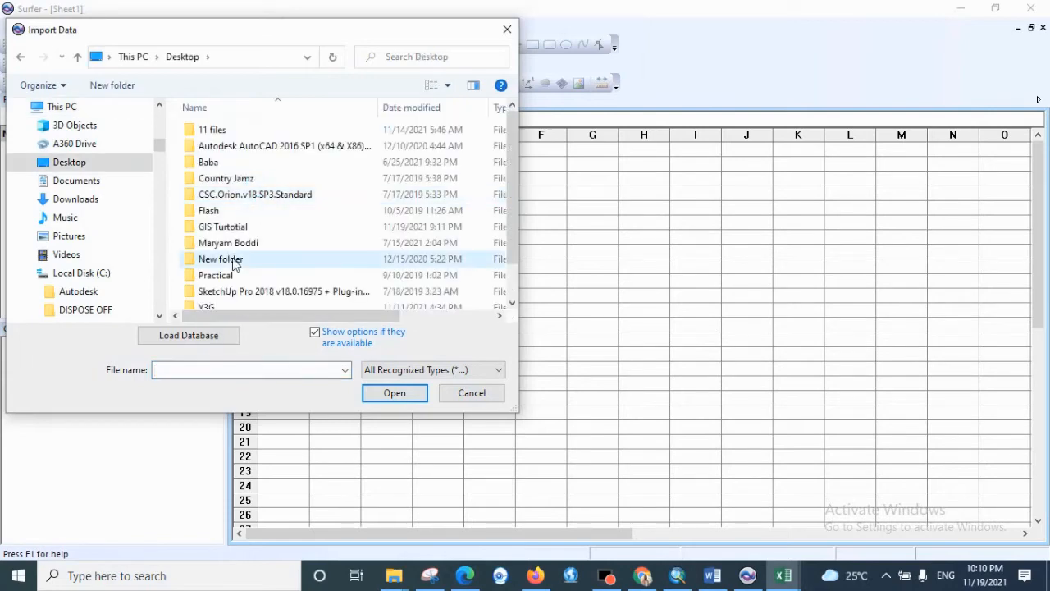
{"action": "double_click", "coordinate": [223, 227]}
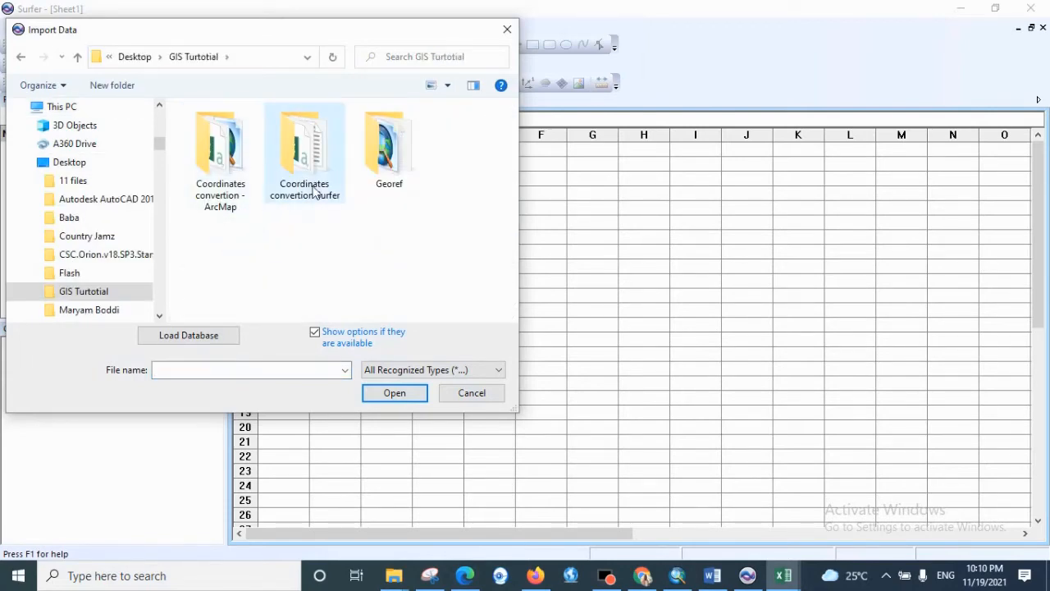
{"action": "left_click", "coordinate": [303, 147]}
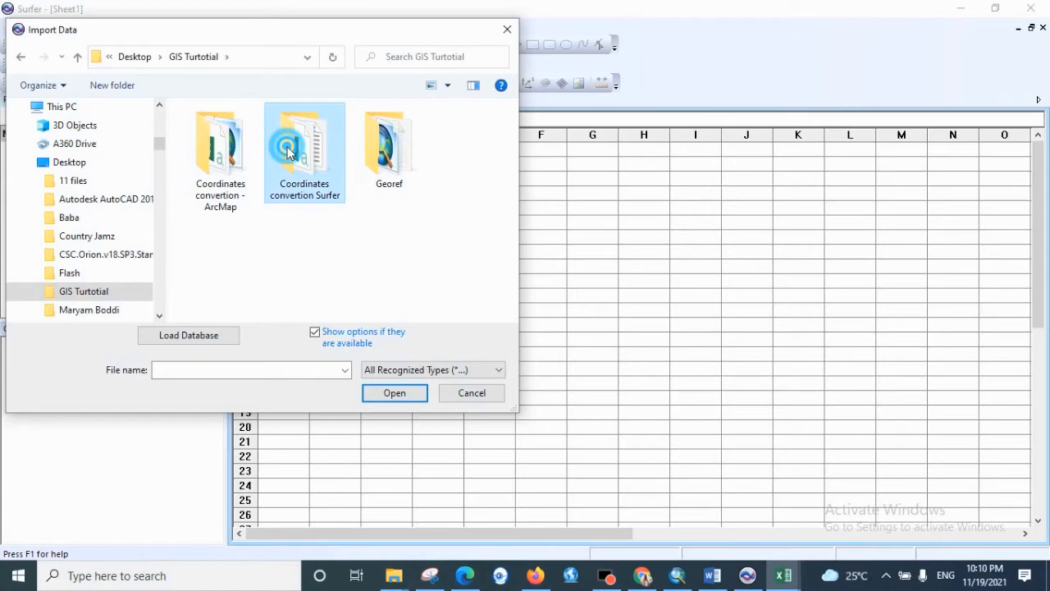
{"action": "double_click", "coordinate": [305, 148]}
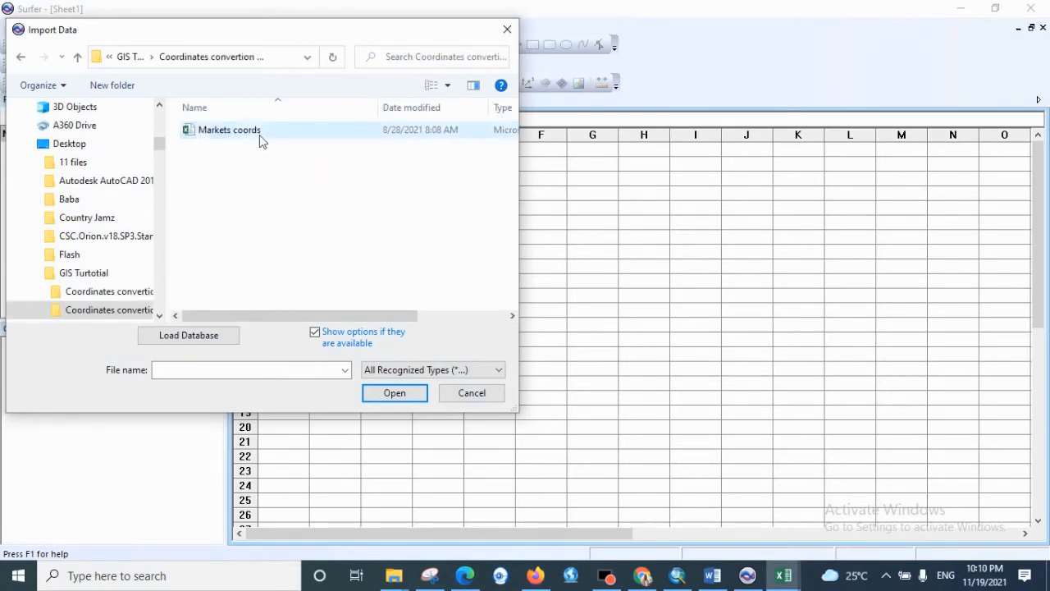
{"action": "left_click", "coordinate": [471, 392]}
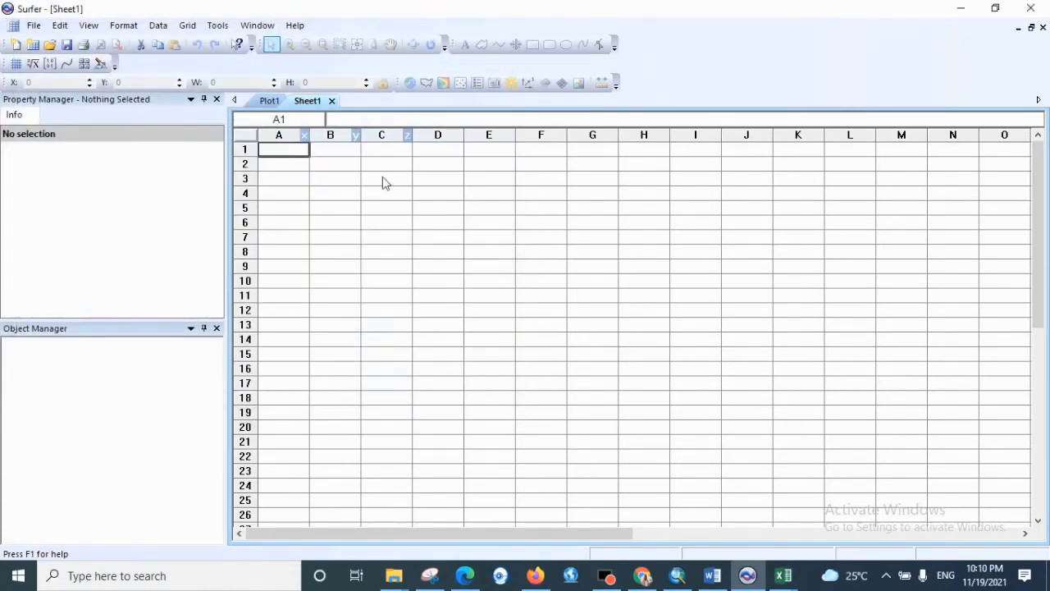
{"action": "mouse_move", "coordinate": [384, 230]}
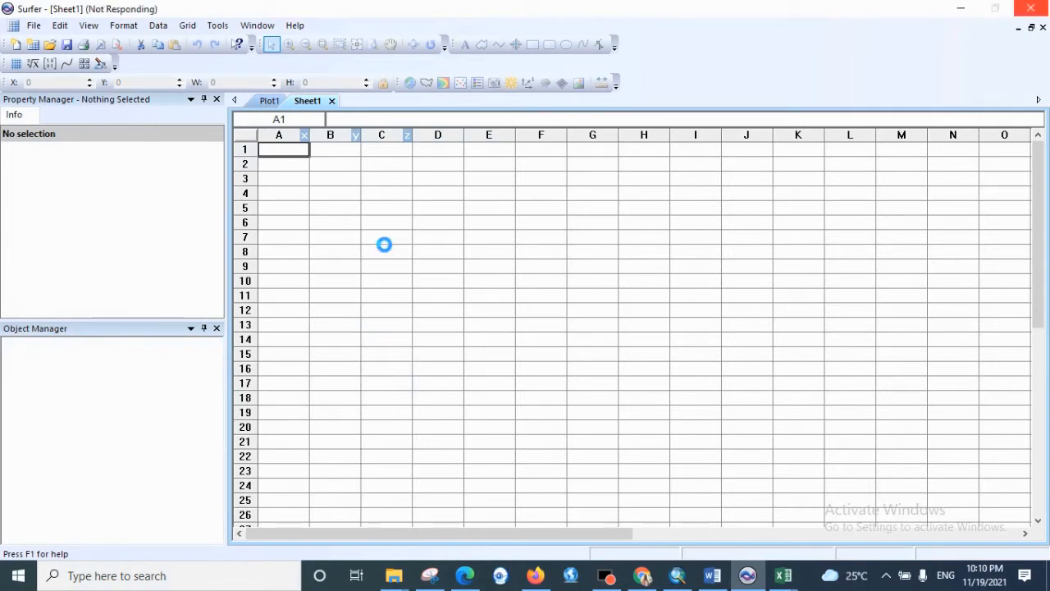
{"action": "mouse_move", "coordinate": [667, 473]}
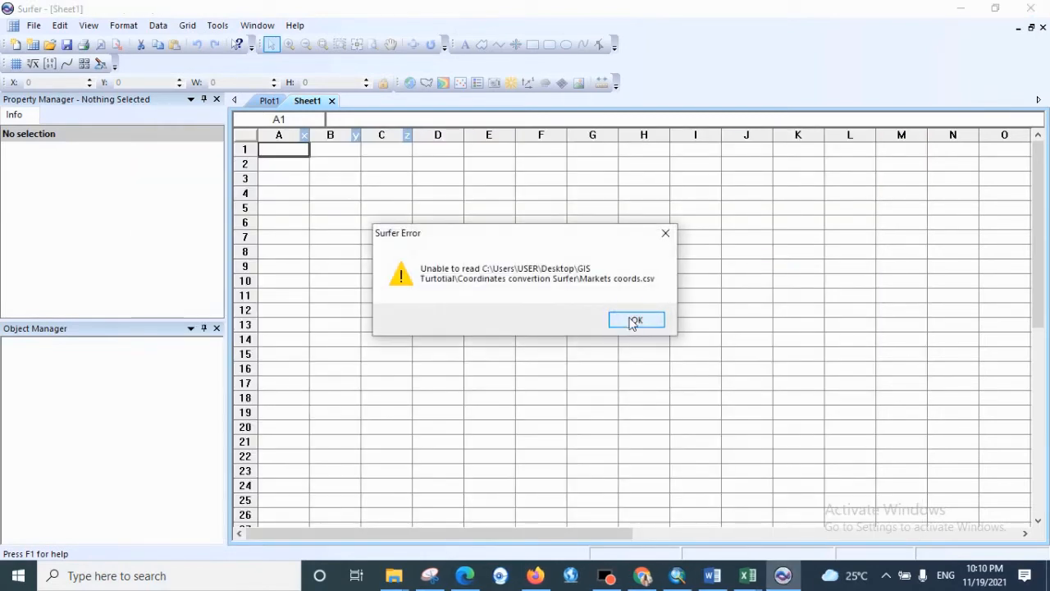
Dismiss the unreadable-CSV error and let Markets coords.csv open in Excel despite the format warnings.
{"action": "left_click", "coordinate": [636, 318]}
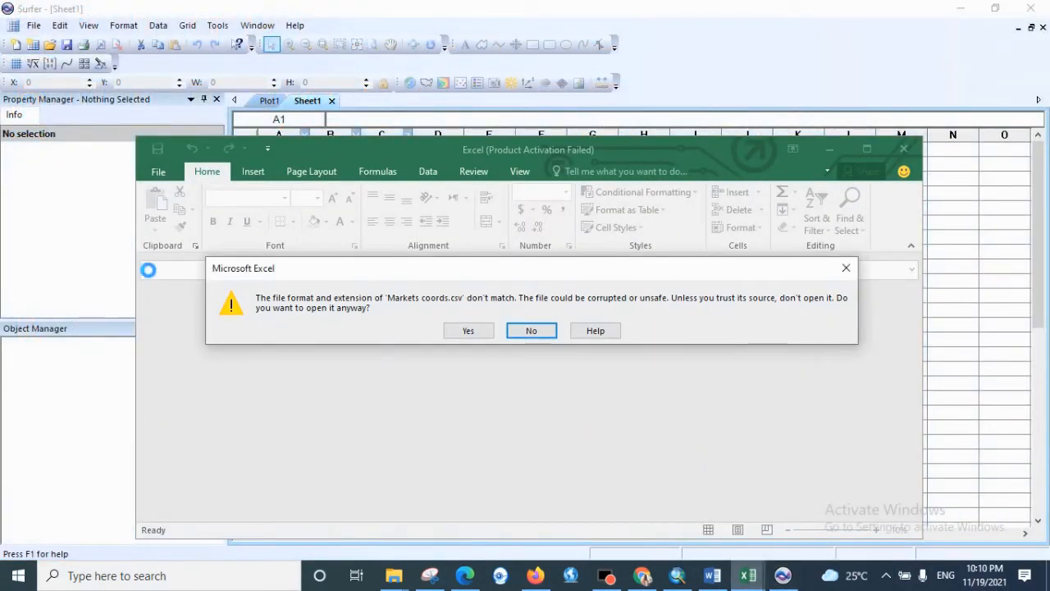
{"action": "left_click", "coordinate": [468, 330]}
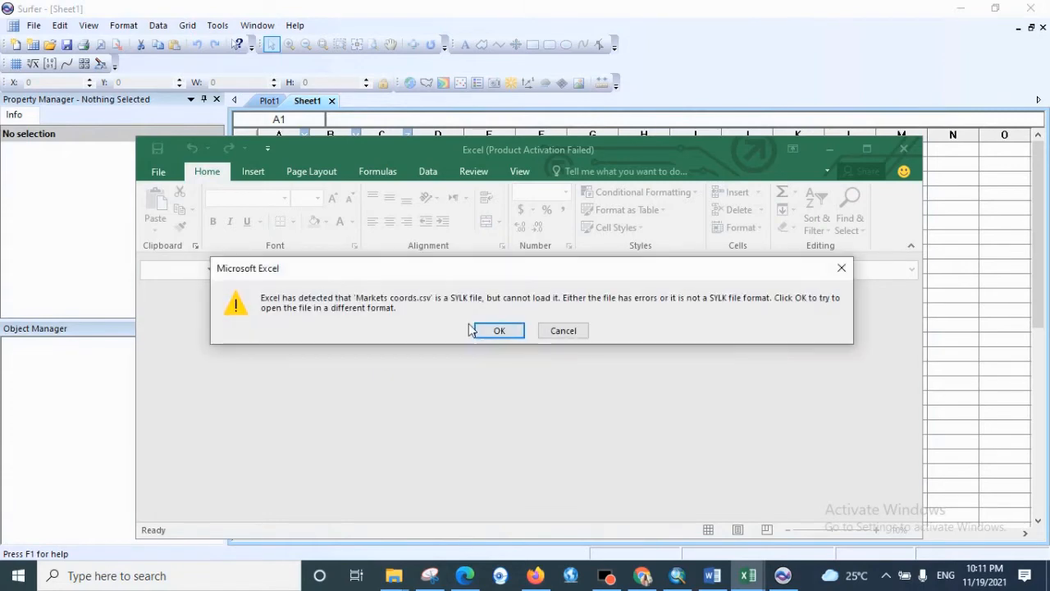
{"action": "left_click", "coordinate": [499, 330]}
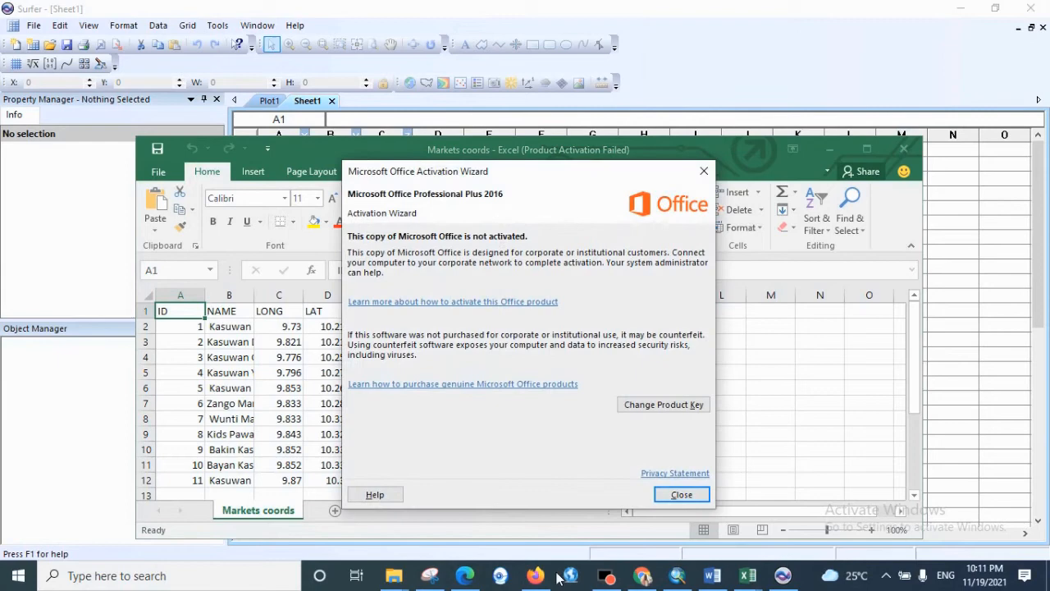
{"action": "left_click", "coordinate": [681, 494]}
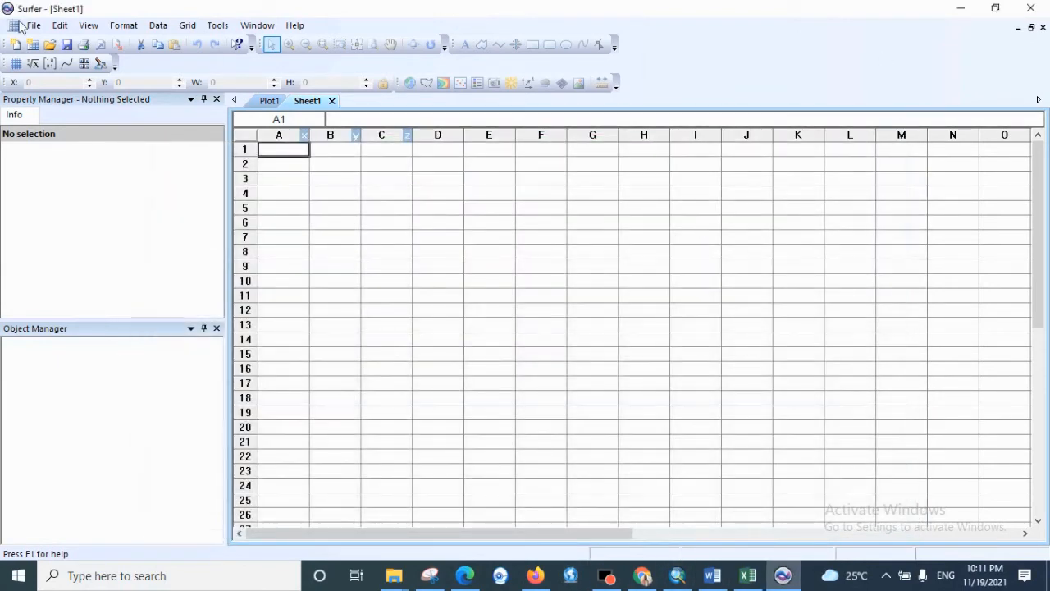
Import Markets coords so the worksheet holds ID, NAME, LONG and LAT for eleven markets.
{"action": "left_click", "coordinate": [37, 27]}
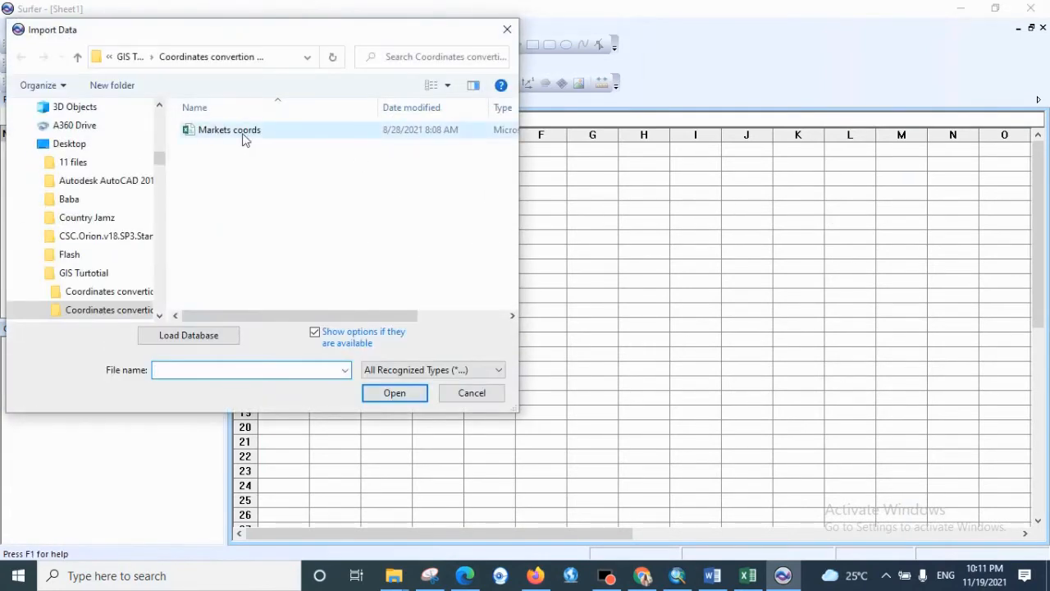
{"action": "double_click", "coordinate": [230, 130]}
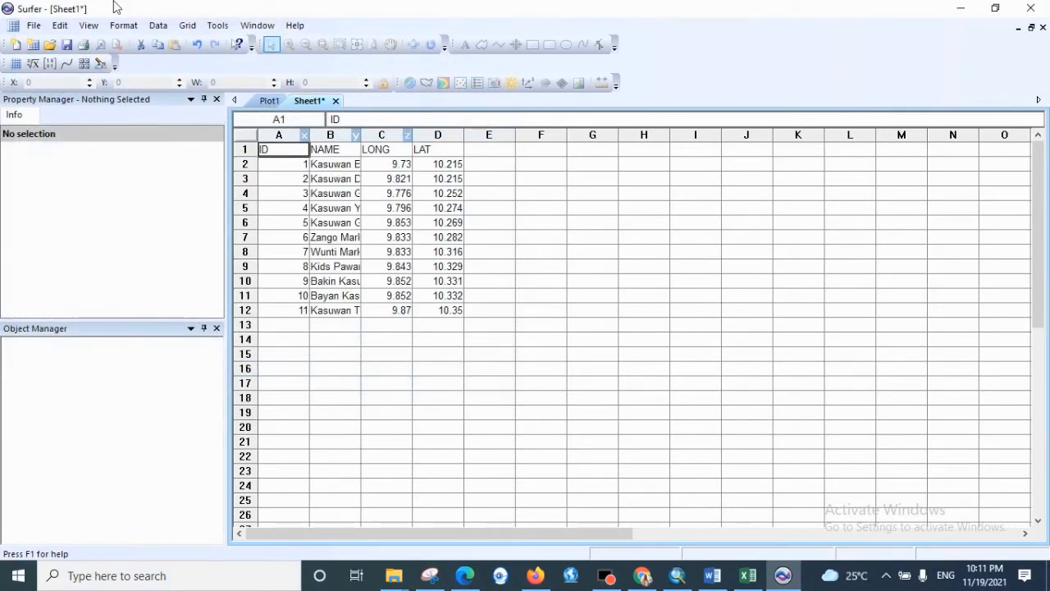
{"action": "mouse_move", "coordinate": [356, 134]}
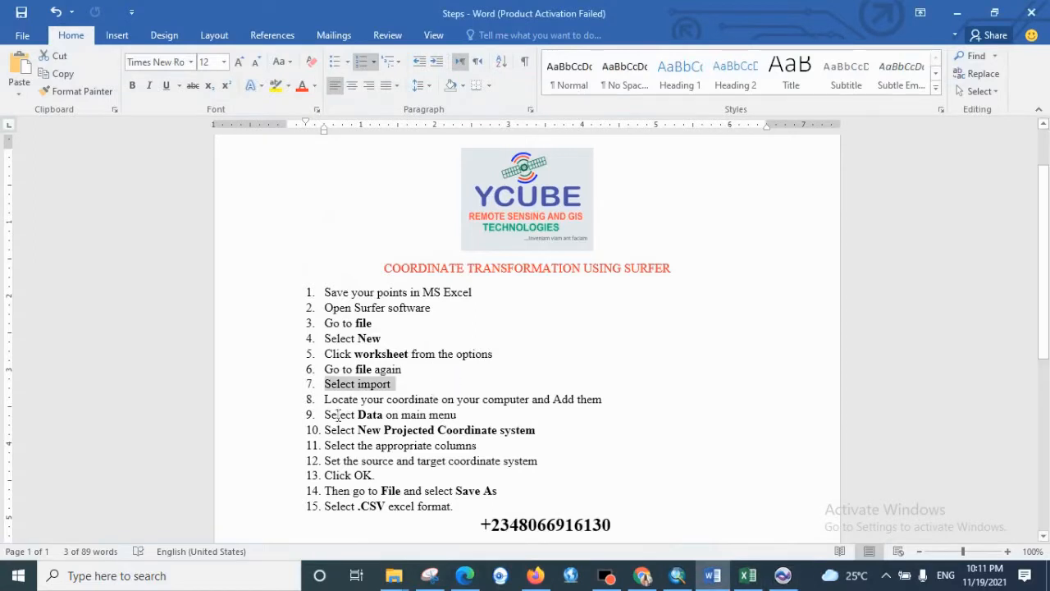
Mark step 9, 'Select Data on main menu', in the Word steps document.
{"action": "left_click", "coordinate": [324, 399]}
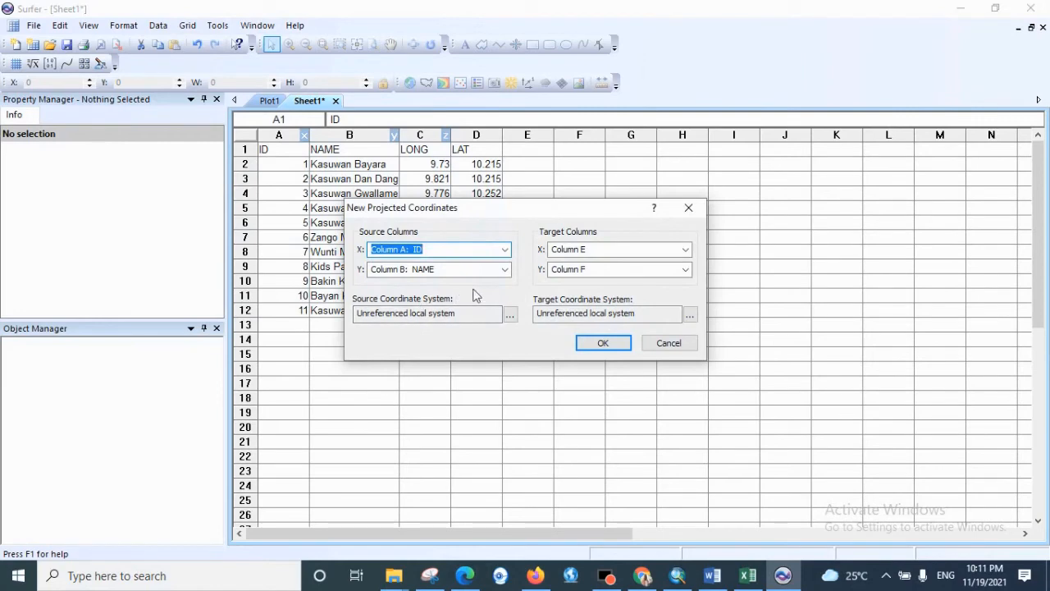
{"action": "mouse_move", "coordinate": [368, 233]}
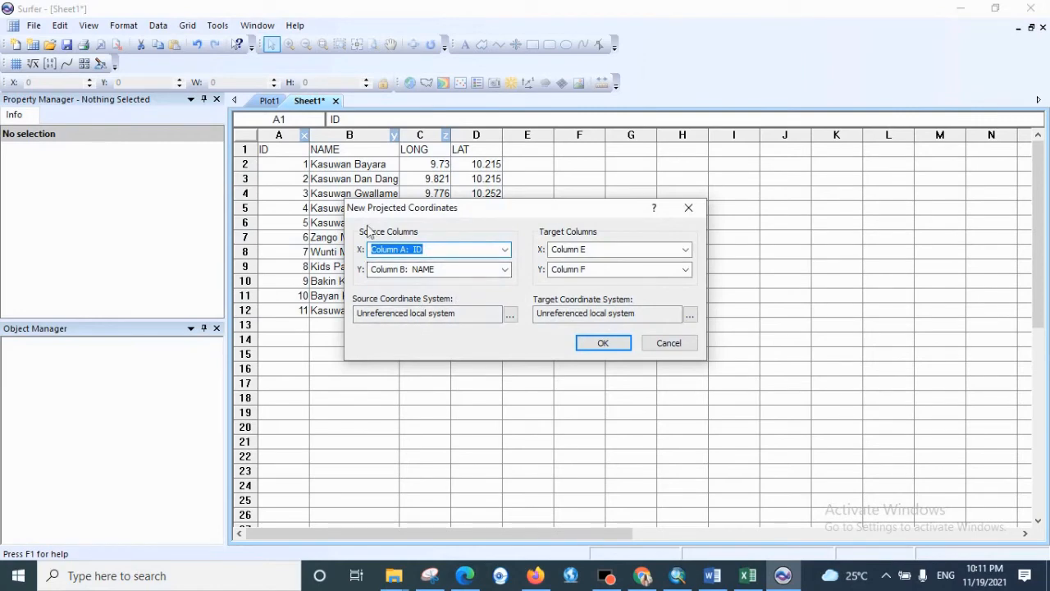
{"action": "mouse_move", "coordinate": [540, 312]}
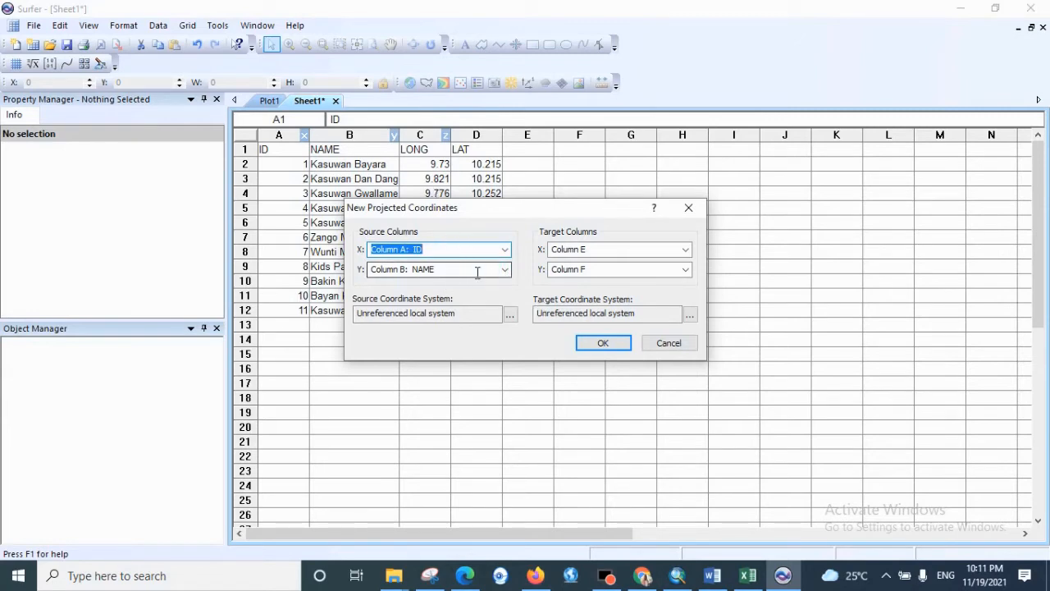
{"action": "mouse_move", "coordinate": [440, 260]}
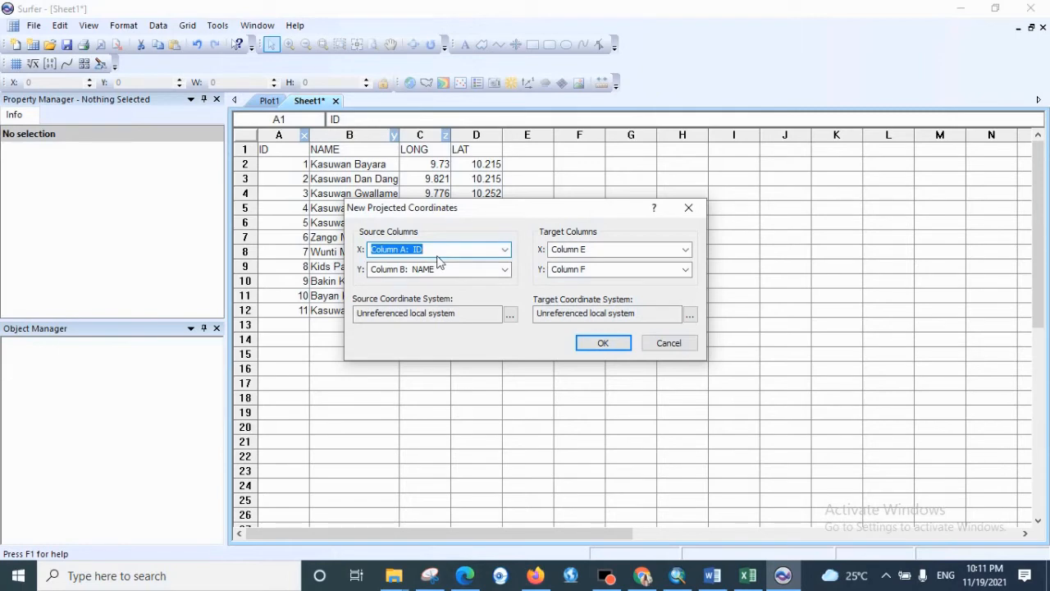
Set source X to Column C: LONG and source Y to Column D: LAT for the projected coordinates.
{"action": "left_click", "coordinate": [502, 249]}
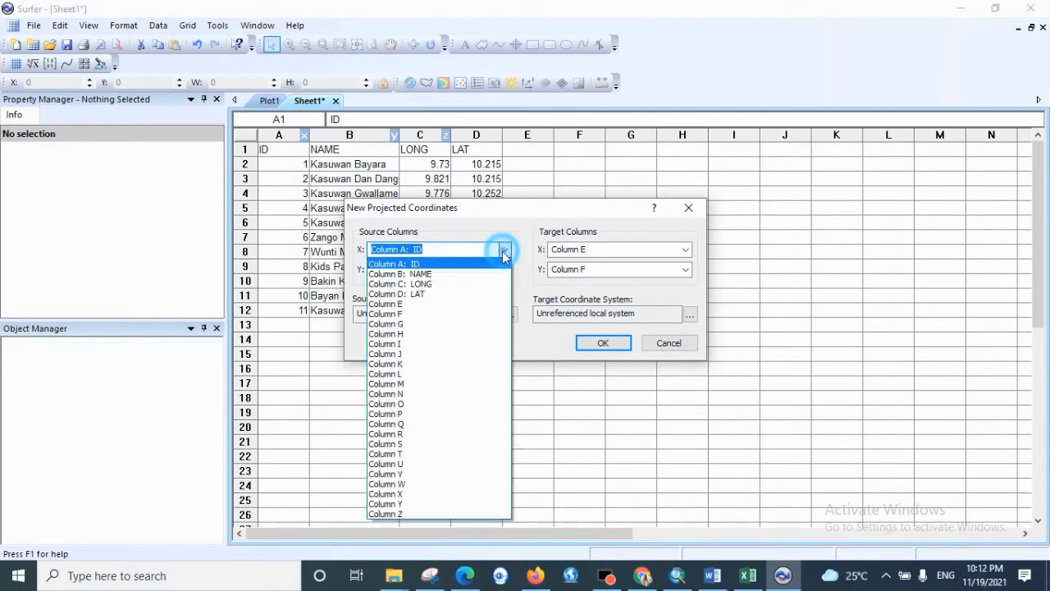
{"action": "left_click", "coordinate": [400, 284]}
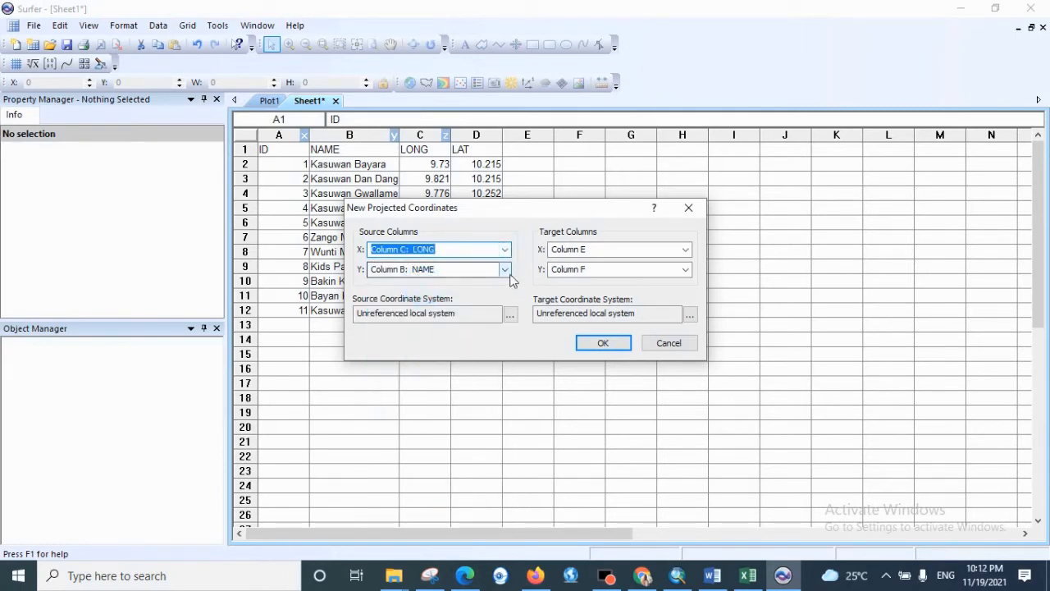
{"action": "left_click", "coordinate": [505, 269]}
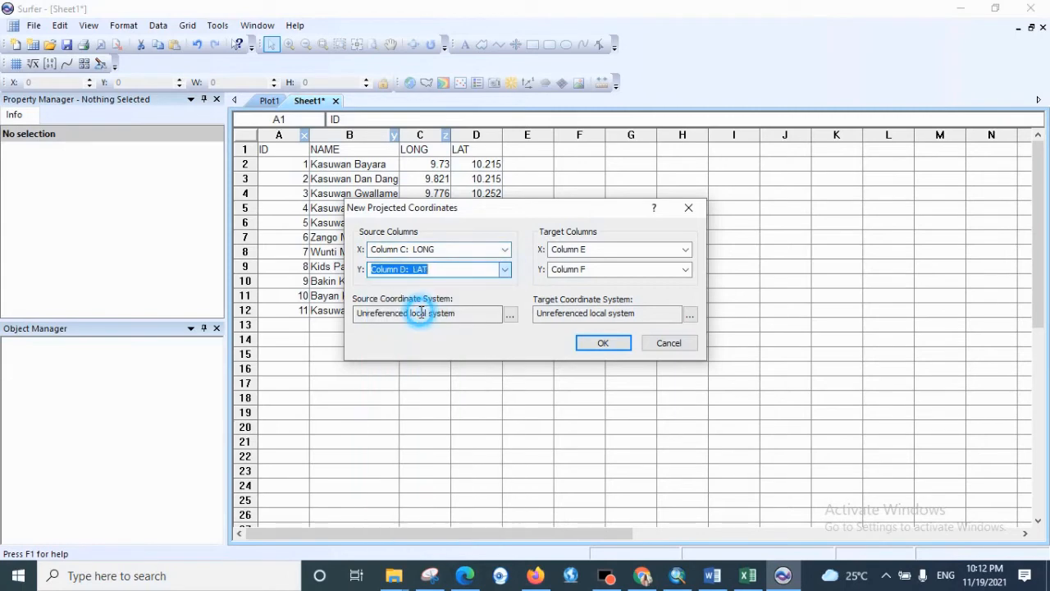
{"action": "mouse_move", "coordinate": [466, 308]}
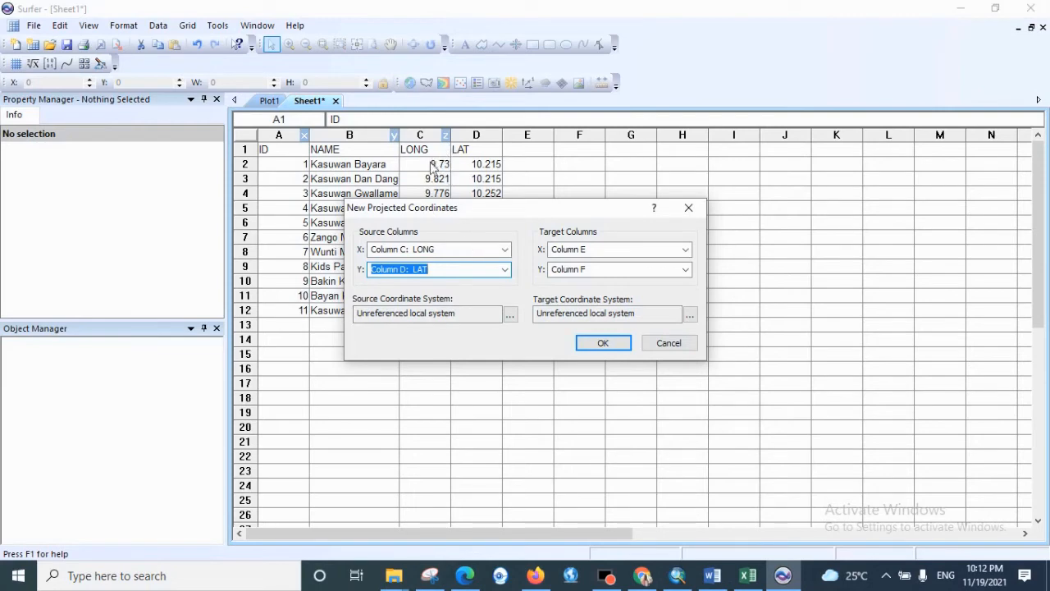
{"action": "mouse_move", "coordinate": [466, 178]}
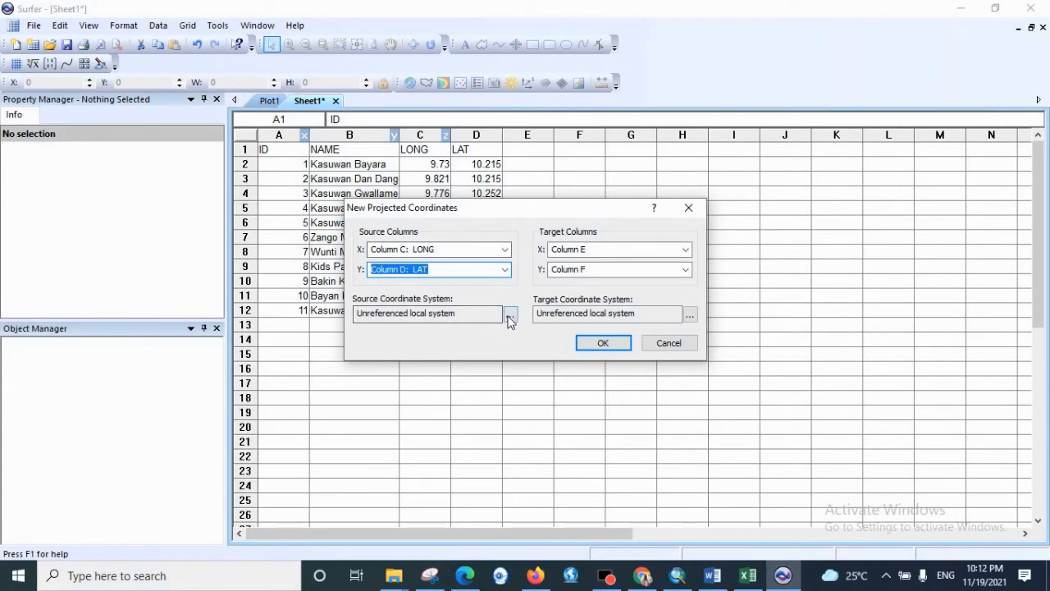
Select Minna - Nigeria under Predefined > Geographic (lat/lon) as the source coordinate system and confirm.
{"action": "left_click", "coordinate": [509, 313]}
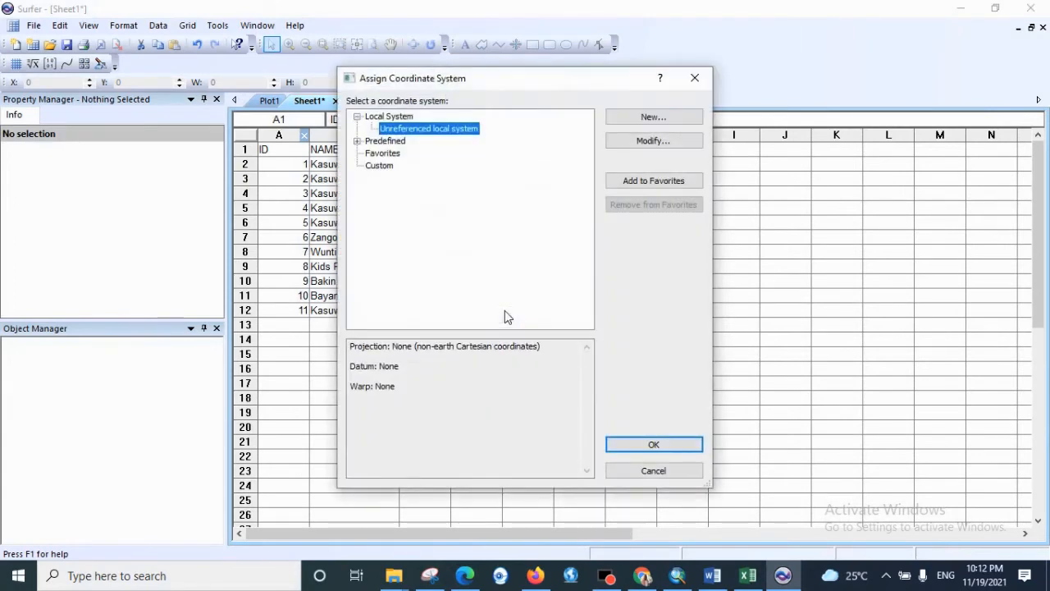
{"action": "mouse_move", "coordinate": [361, 141]}
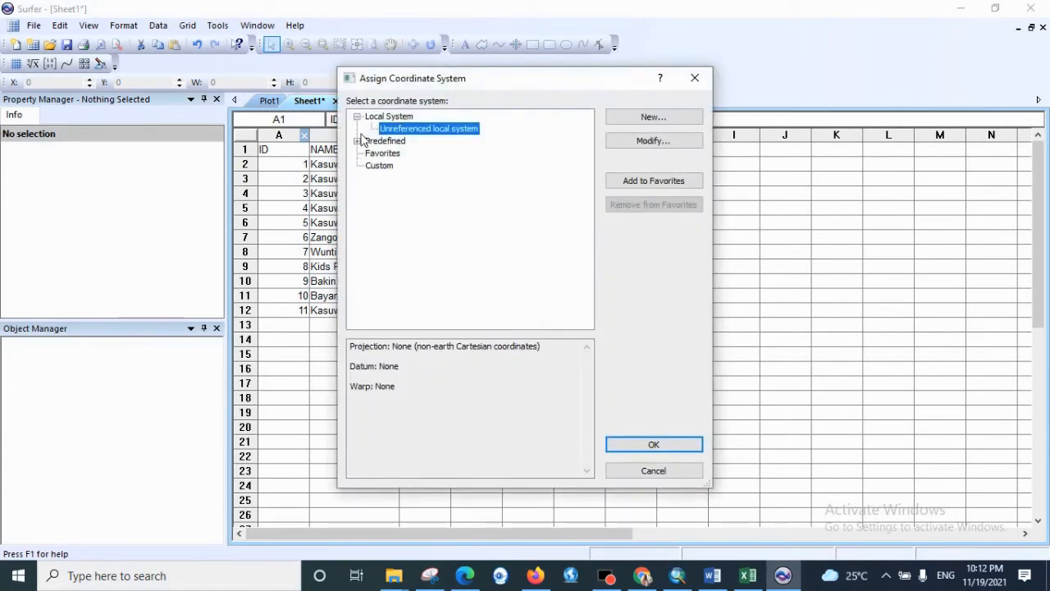
{"action": "left_click", "coordinate": [359, 141]}
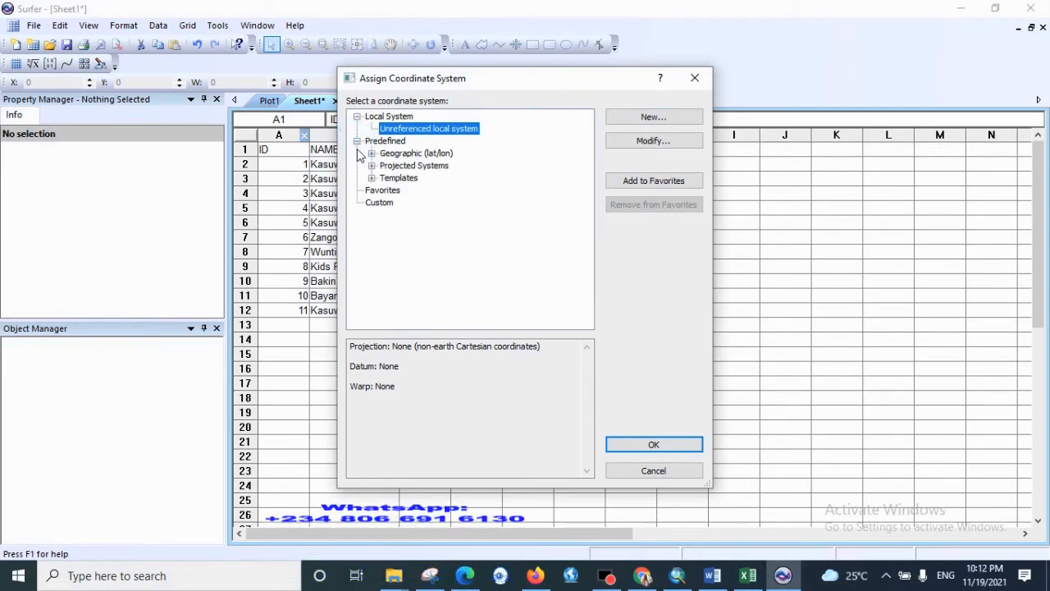
{"action": "left_click", "coordinate": [371, 154]}
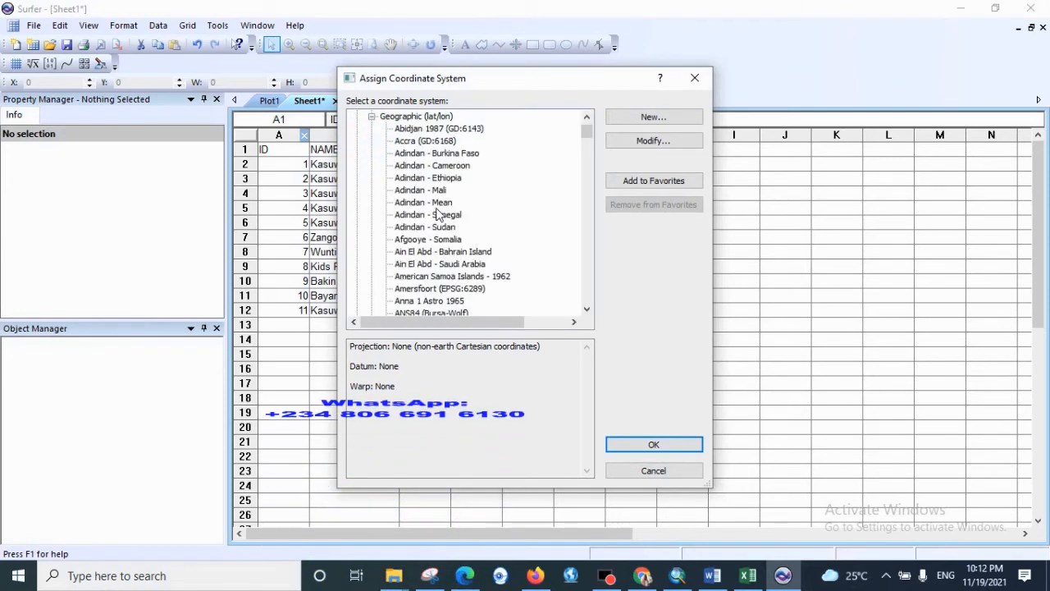
{"action": "scroll", "scroll_direction": "down", "scroll_amount": 3}
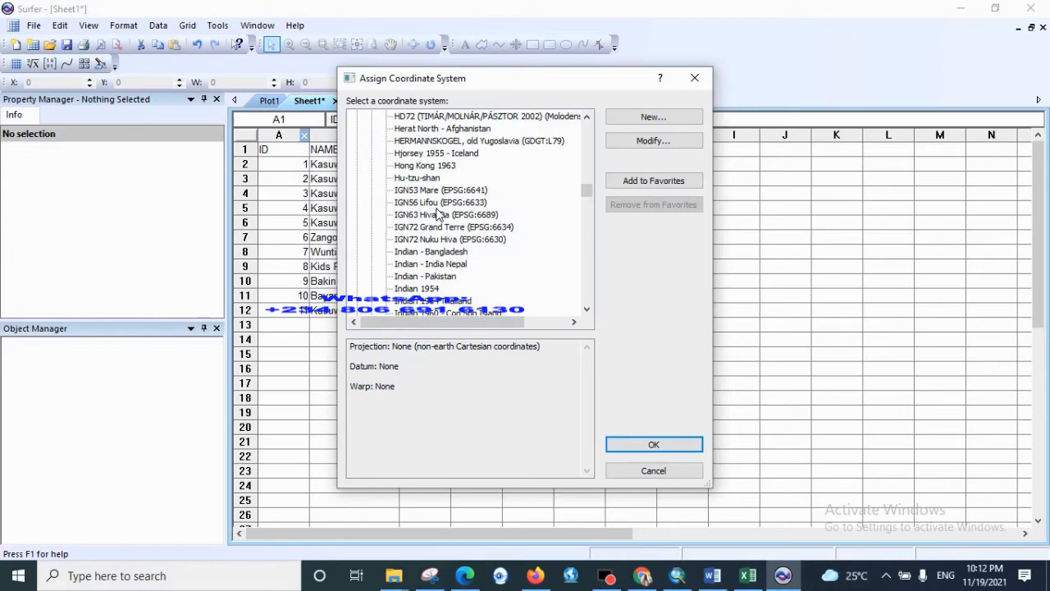
{"action": "scroll", "scroll_direction": "down", "scroll_amount": 3}
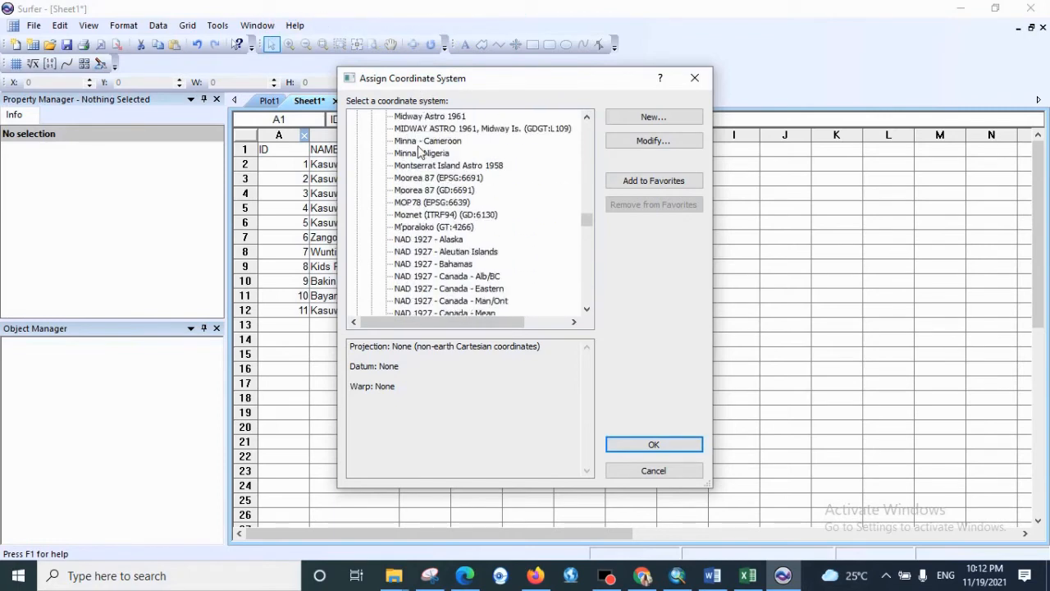
{"action": "left_click", "coordinate": [422, 152]}
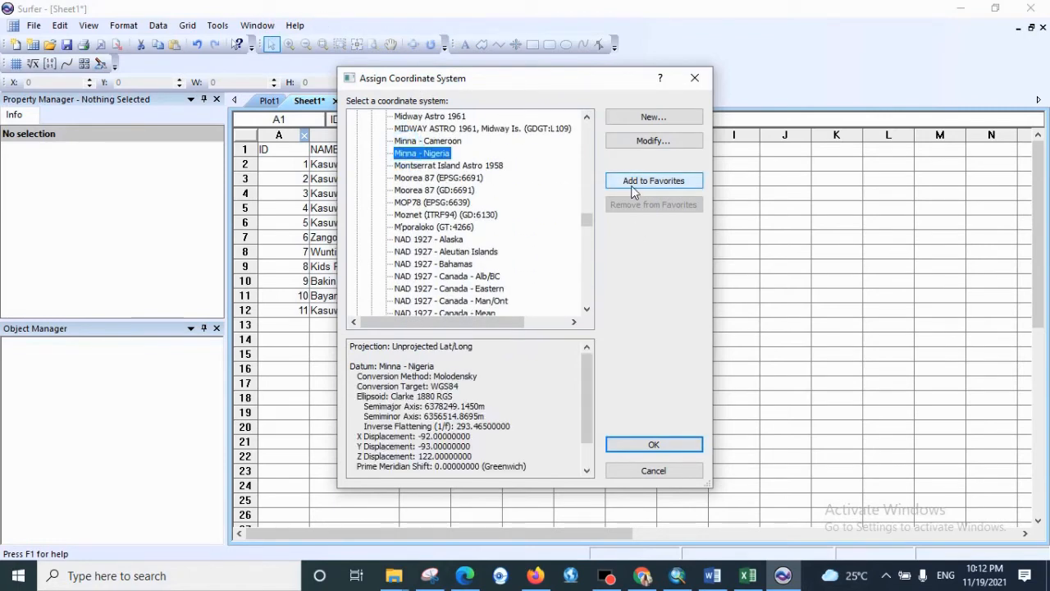
{"action": "left_click", "coordinate": [653, 443]}
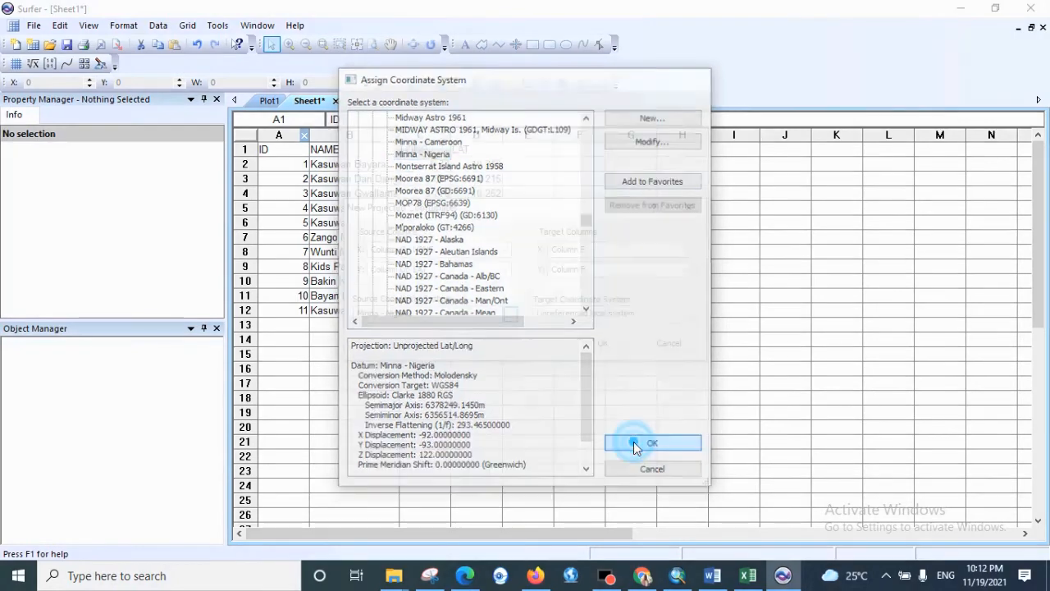
Confirm the source system and begin choosing the target coordinate system.
{"action": "left_click", "coordinate": [652, 443]}
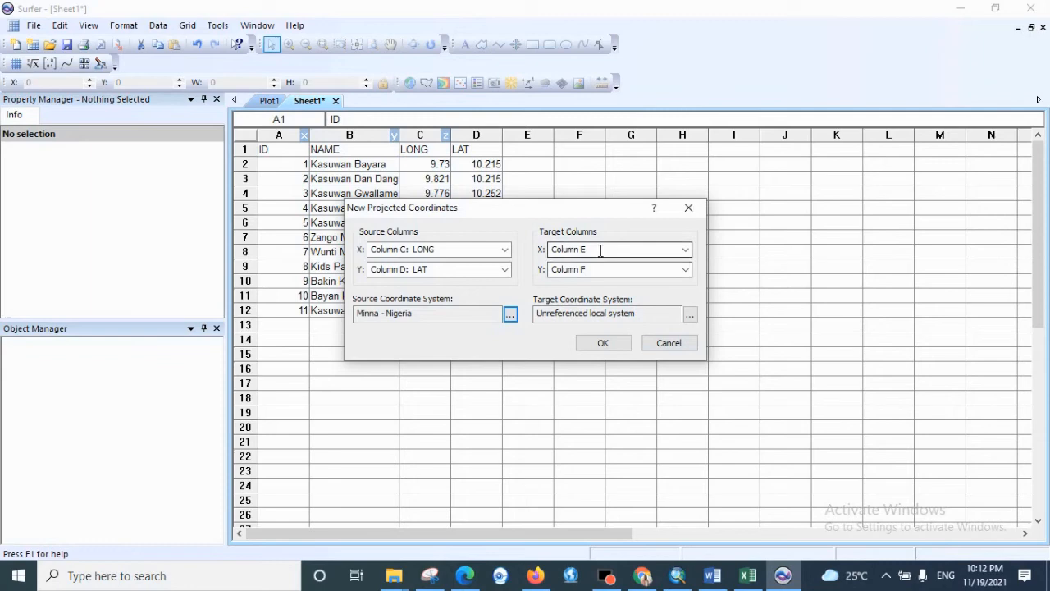
{"action": "mouse_move", "coordinate": [456, 51]}
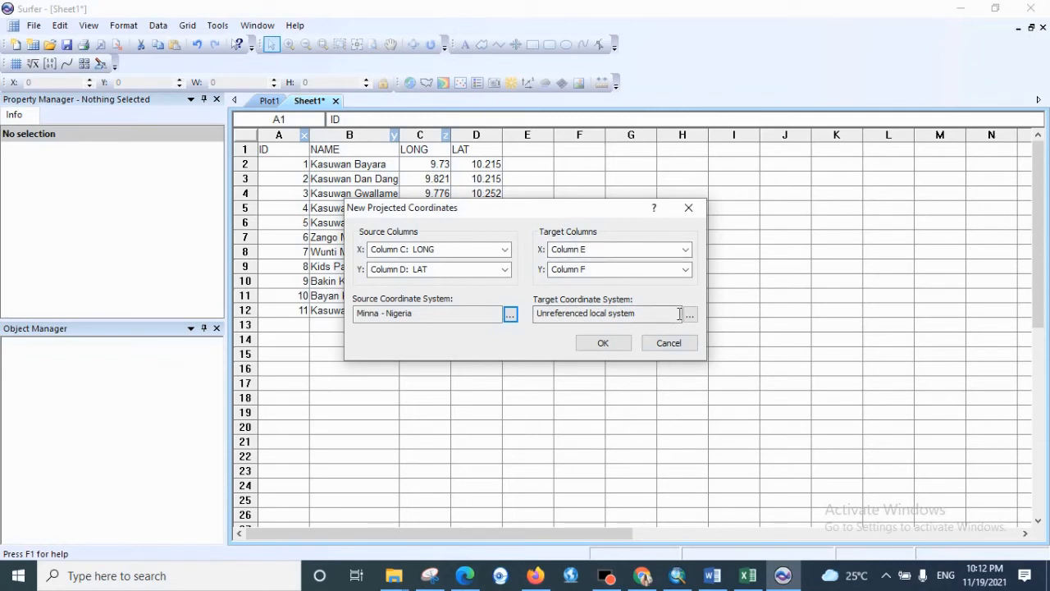
{"action": "left_click", "coordinate": [689, 313]}
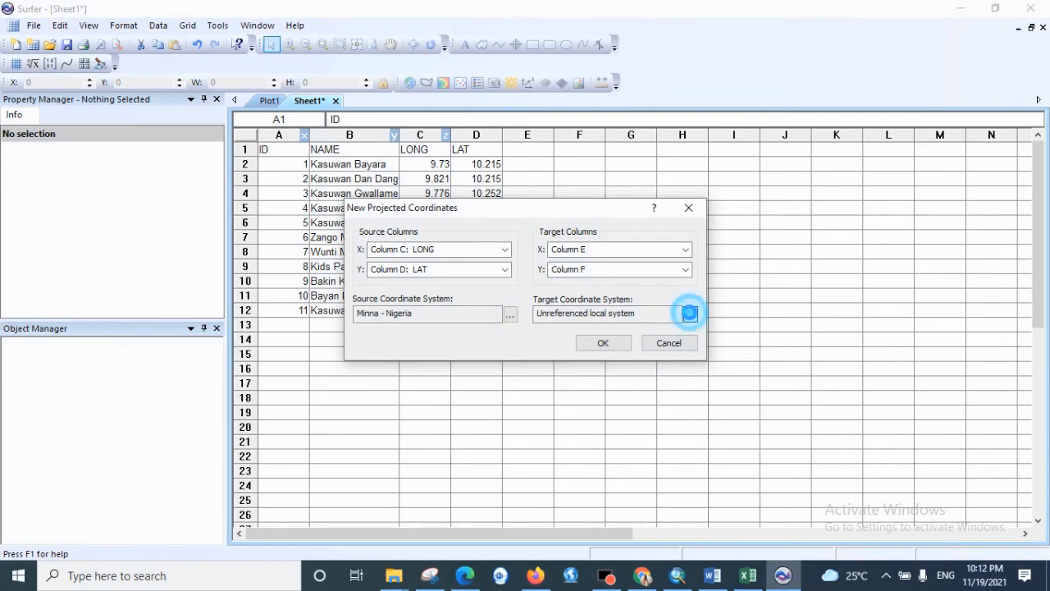
Select WGS84 UTM zone 32N from the predefined UTM projected systems as the target and confirm.
{"action": "left_click", "coordinate": [689, 313]}
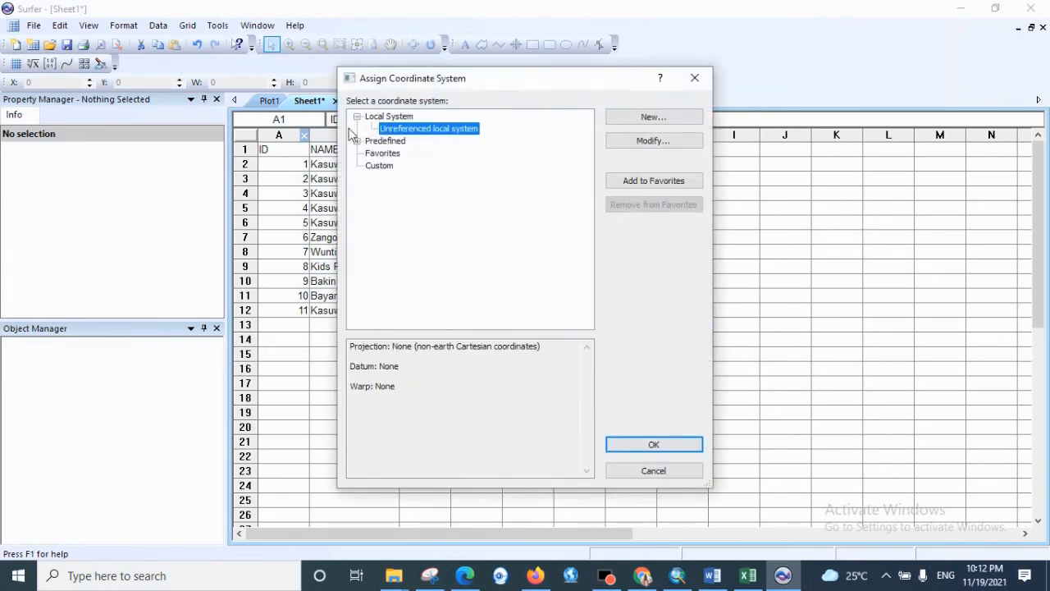
{"action": "left_click", "coordinate": [358, 142]}
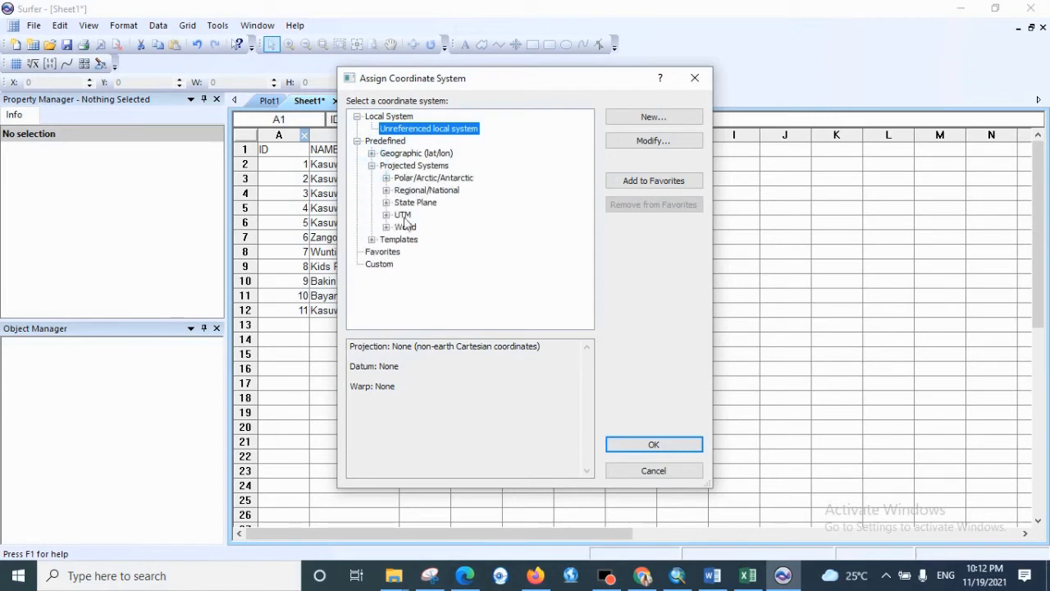
{"action": "left_click", "coordinate": [387, 213]}
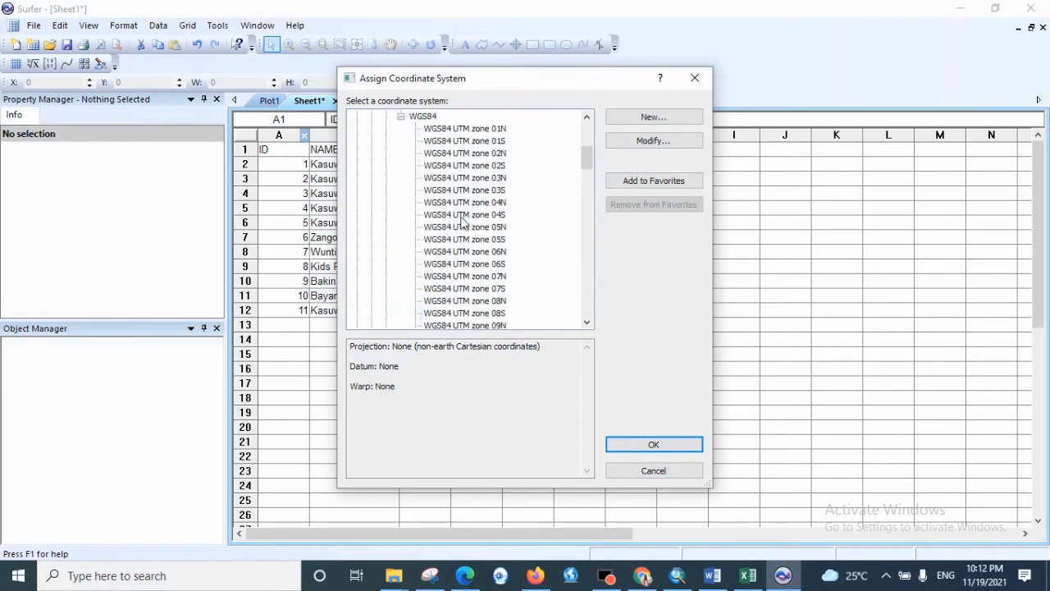
{"action": "scroll", "scroll_direction": "down", "scroll_amount": 3}
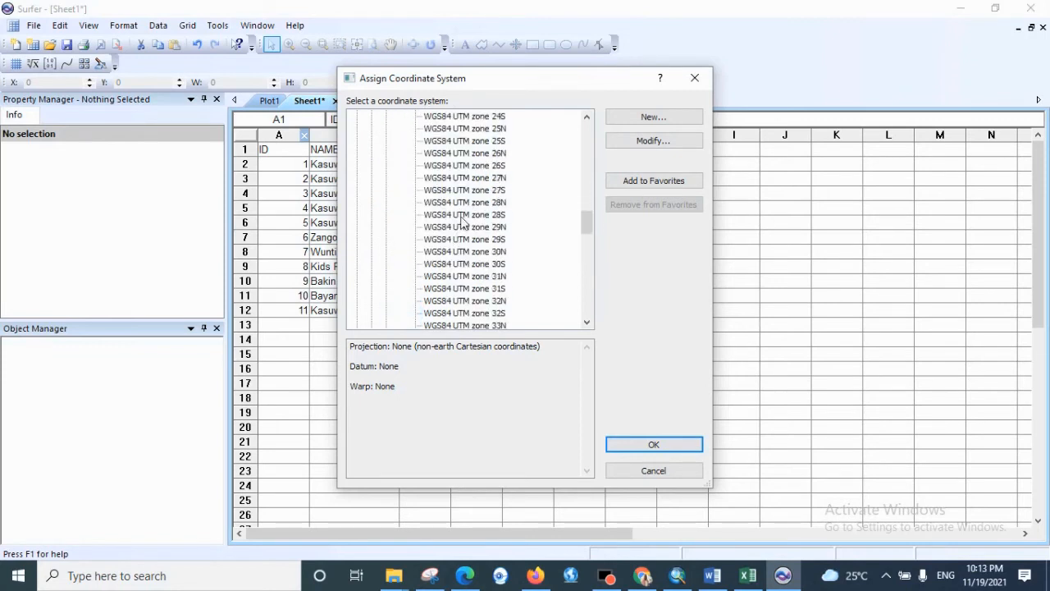
{"action": "mouse_move", "coordinate": [478, 301]}
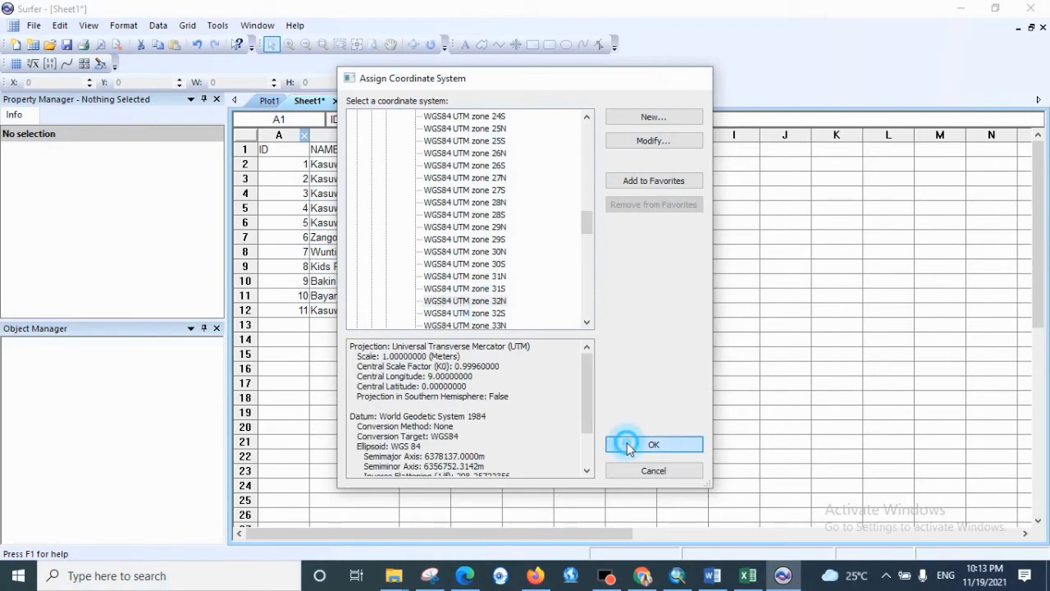
{"action": "left_click", "coordinate": [653, 444]}
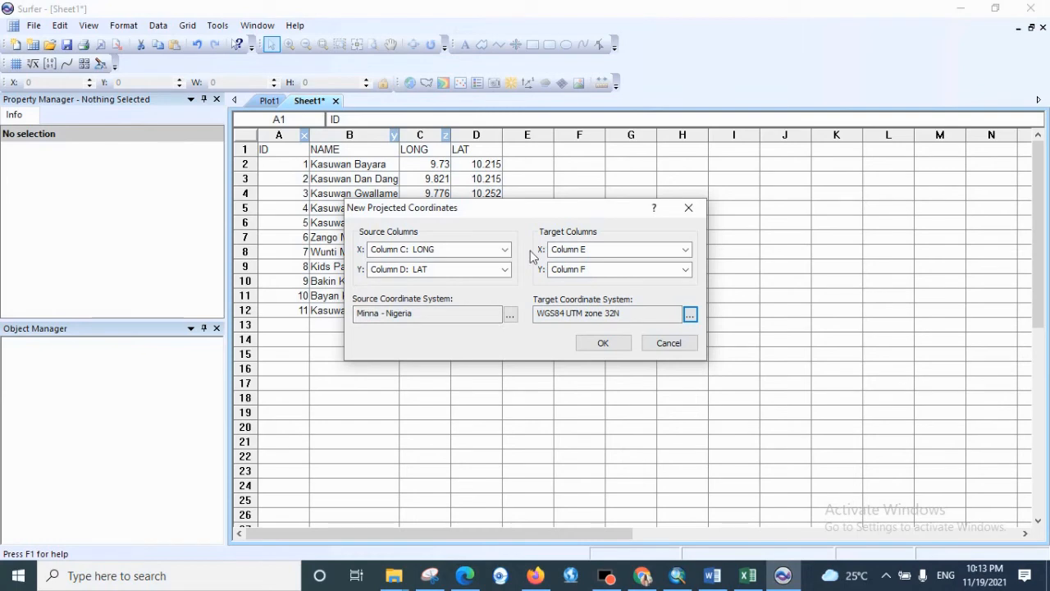
{"action": "mouse_move", "coordinate": [532, 286]}
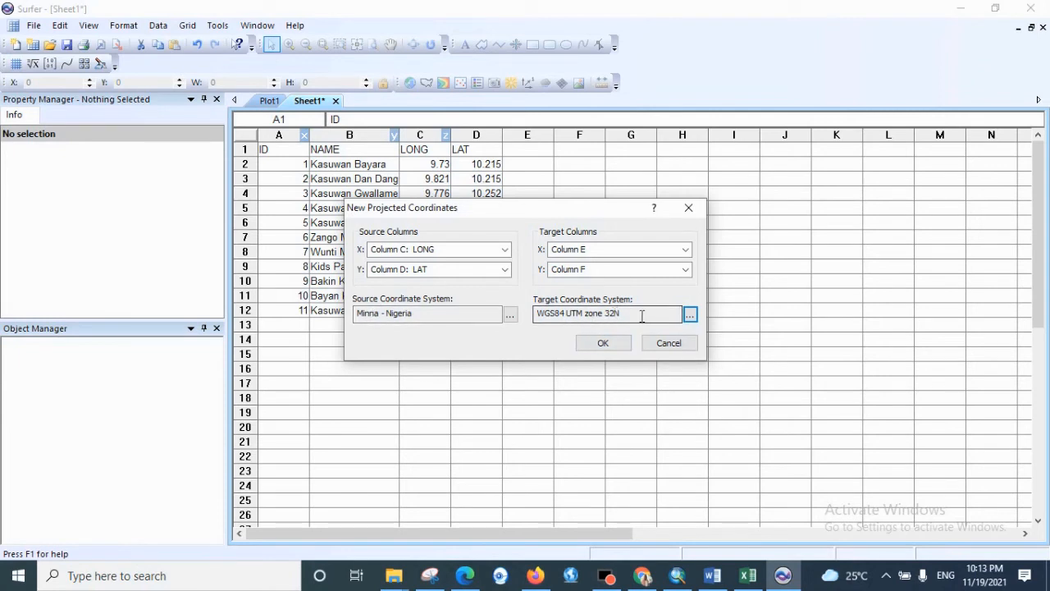
{"action": "mouse_move", "coordinate": [632, 335]}
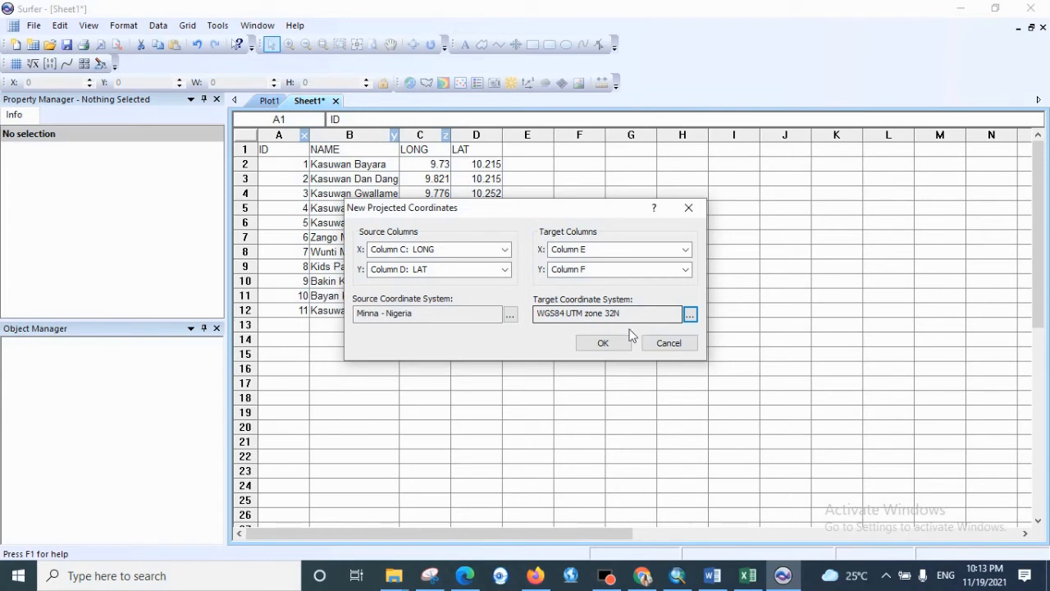
Run the projection so columns E and F receive UTM X and Y for all eleven markets.
{"action": "left_click", "coordinate": [603, 343]}
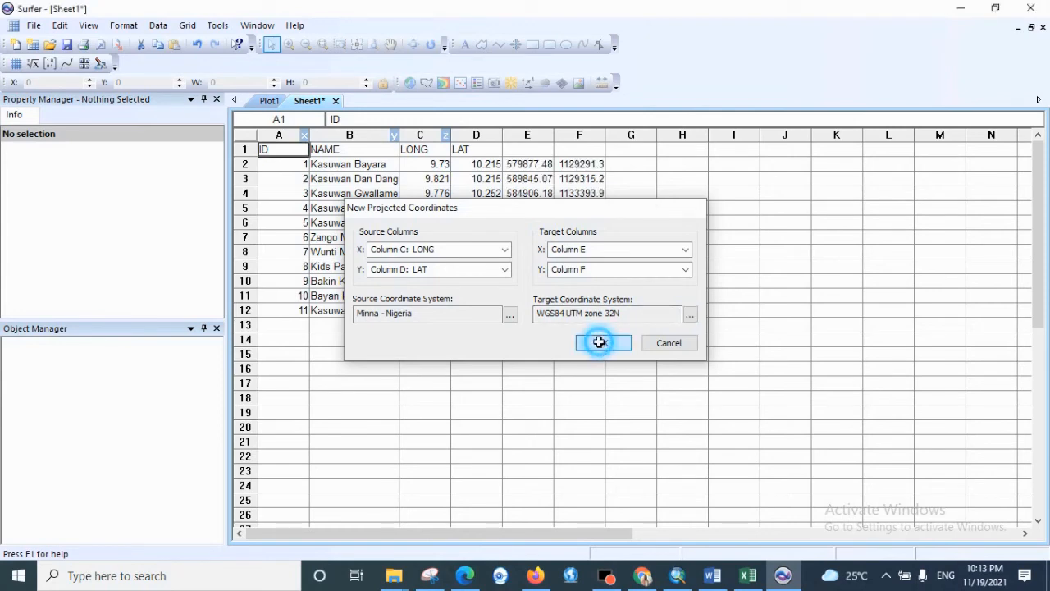
{"action": "left_click", "coordinate": [600, 343]}
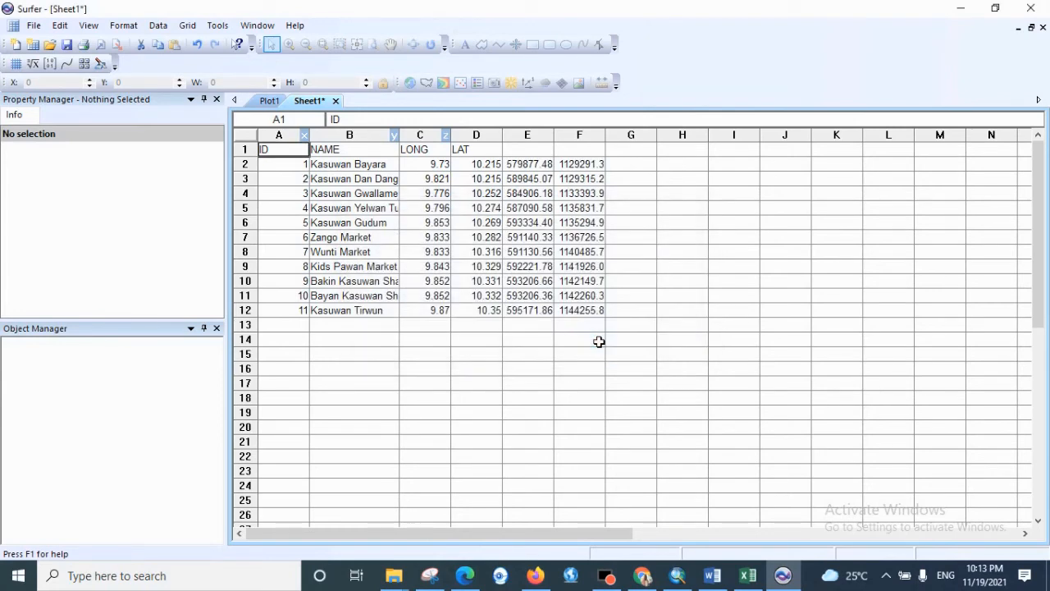
{"action": "mouse_move", "coordinate": [553, 135]}
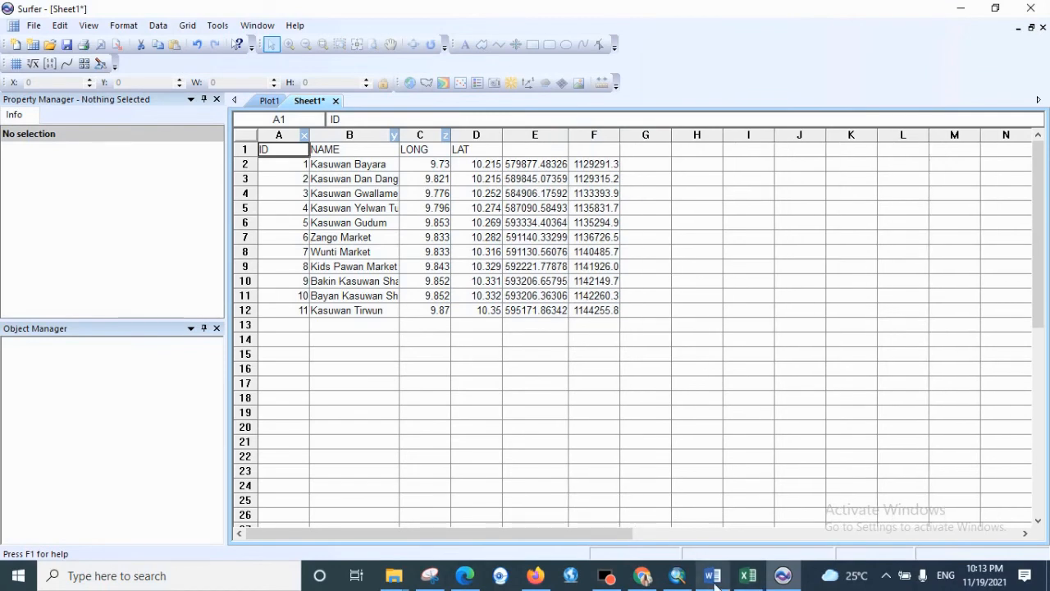
{"action": "left_click", "coordinate": [714, 574]}
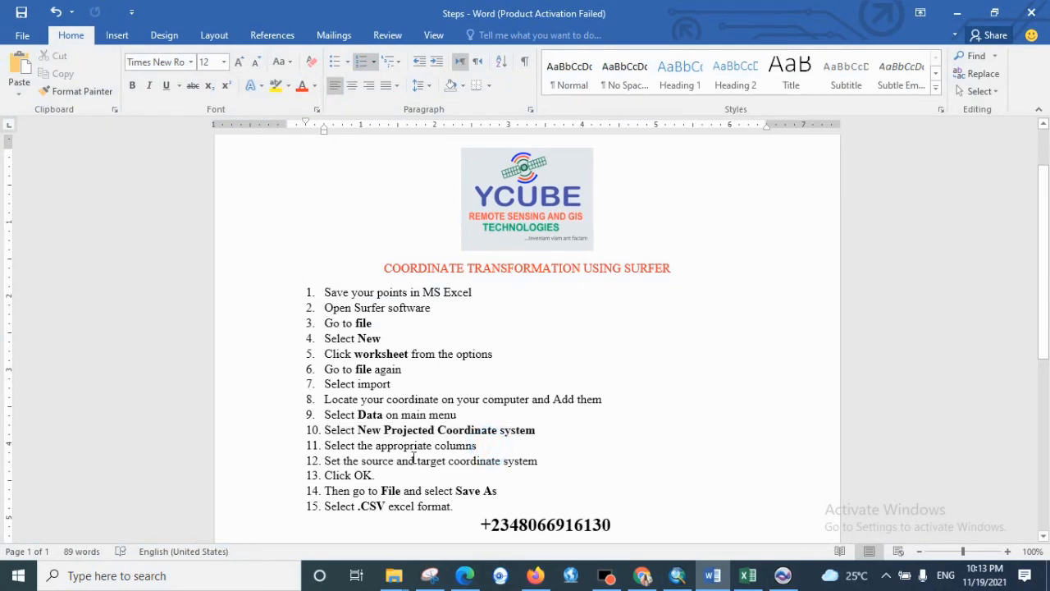
{"action": "mouse_move", "coordinate": [379, 483]}
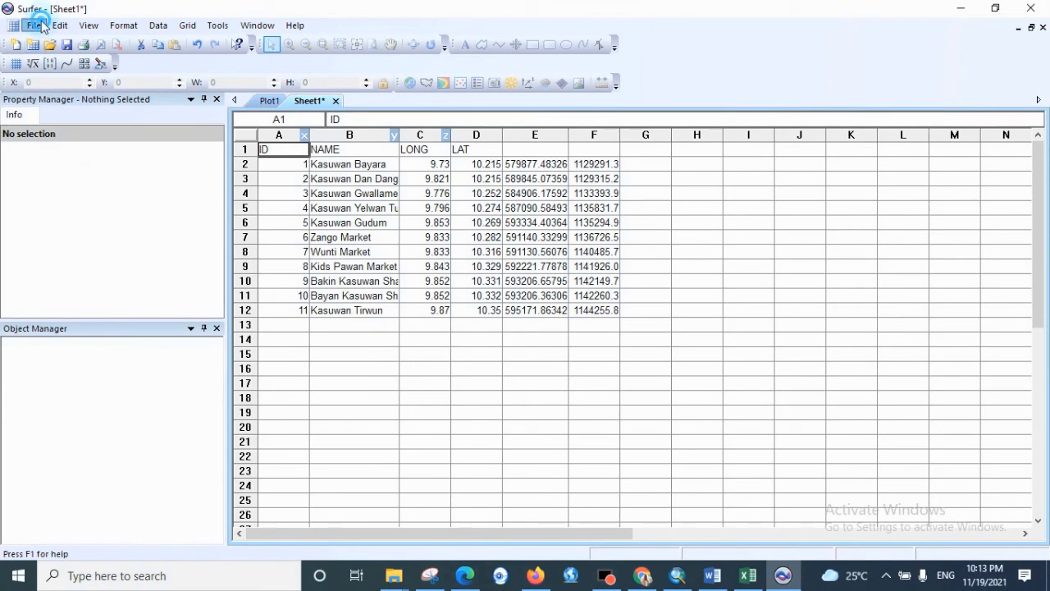
Start Save As from the File menu for the worksheet.
{"action": "left_click", "coordinate": [34, 26]}
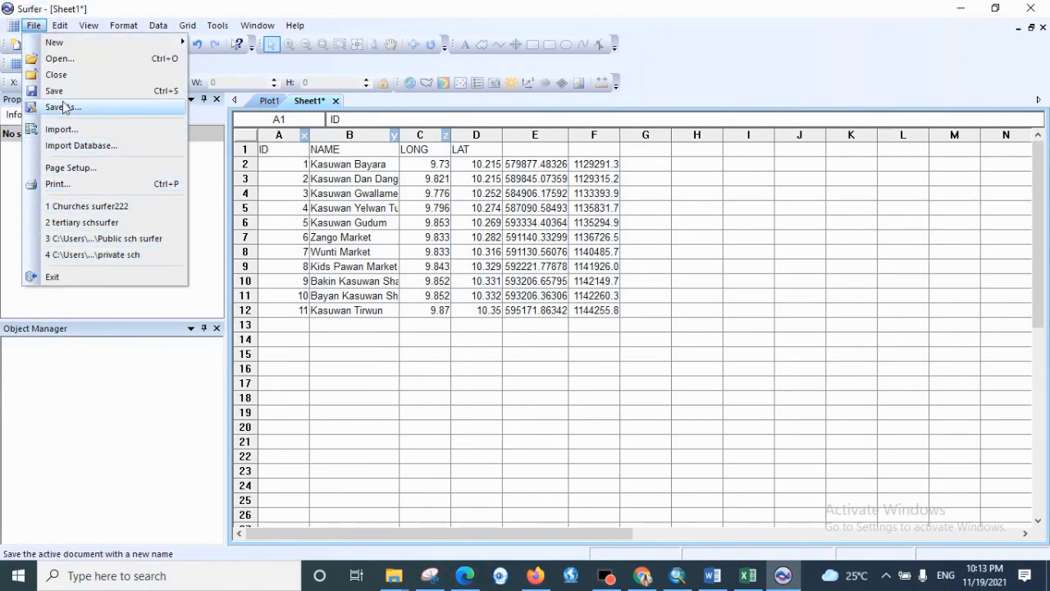
{"action": "mouse_move", "coordinate": [65, 108]}
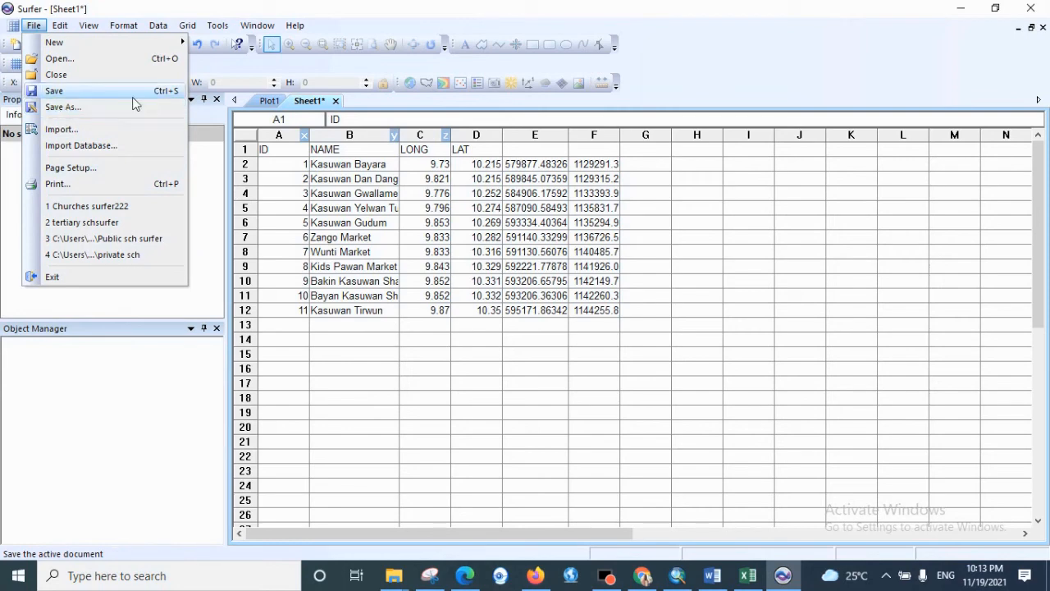
{"action": "left_click", "coordinate": [63, 109]}
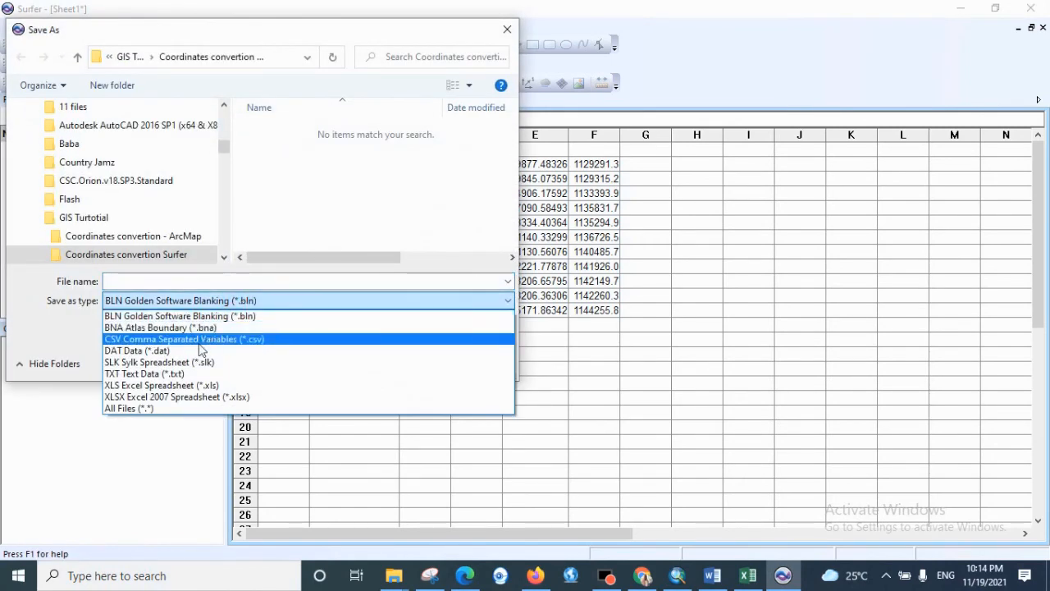
Save as CSV Comma Separated Variables named 'coordinates projected', accepting the formatting warning.
{"action": "left_click", "coordinate": [184, 339]}
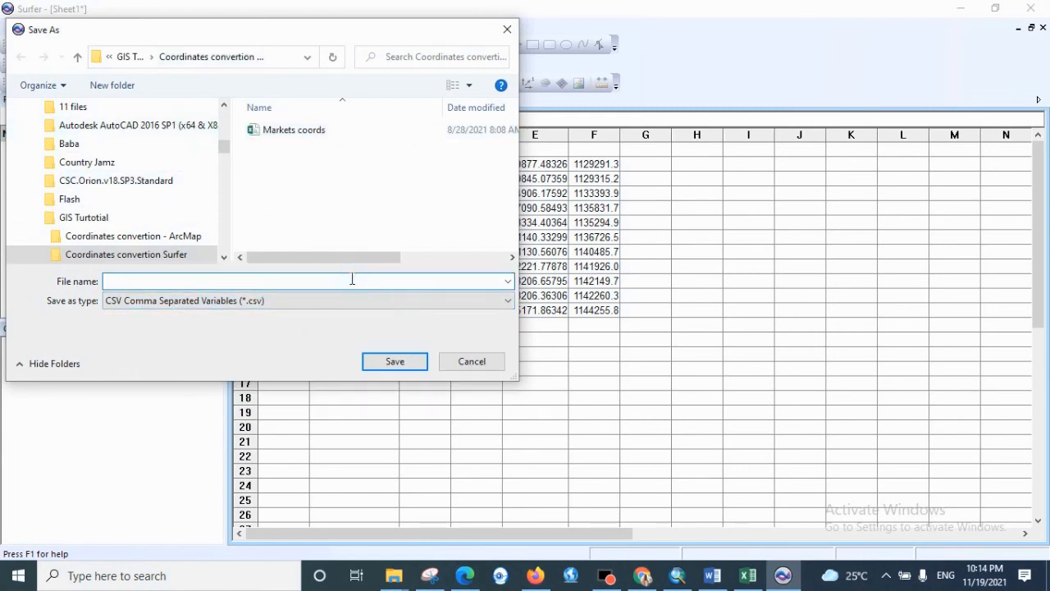
{"action": "type", "text": "coordinates p"}
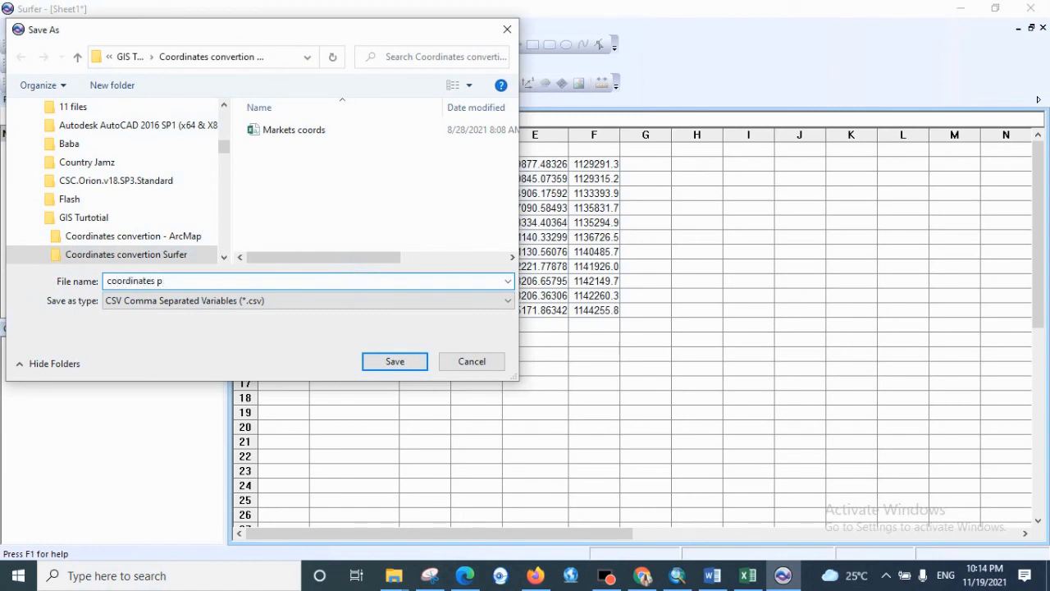
{"action": "type", "text": "rojec"}
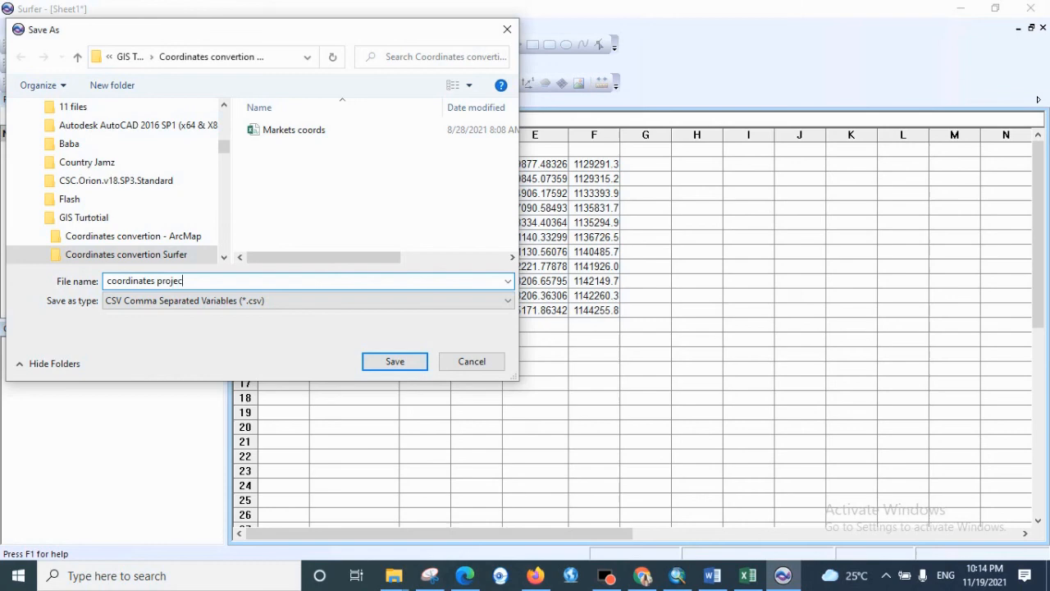
{"action": "type", "text": "ted"}
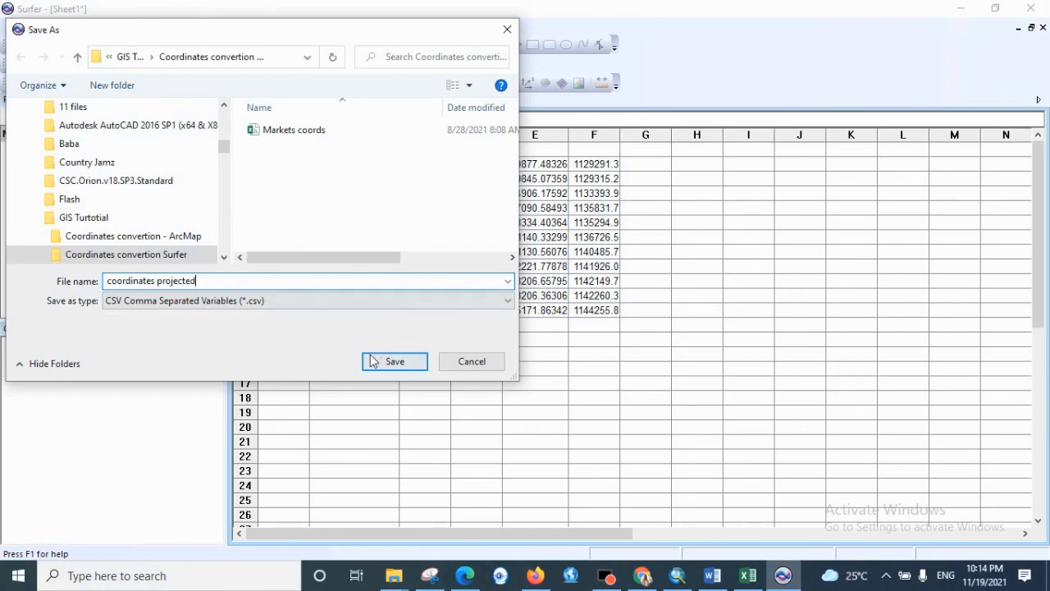
{"action": "left_click", "coordinate": [393, 361]}
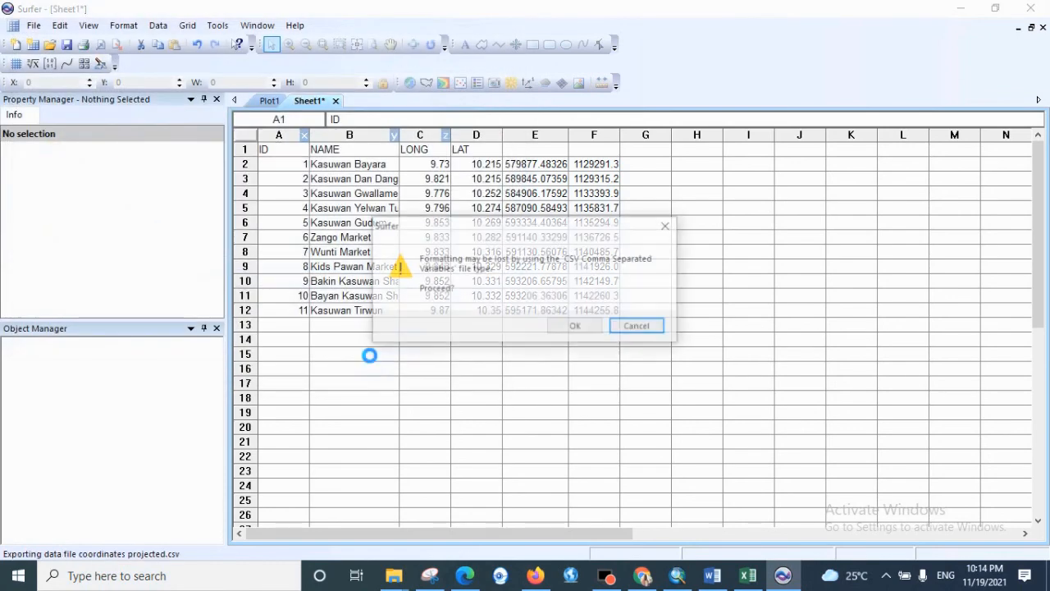
{"action": "left_click", "coordinate": [577, 325]}
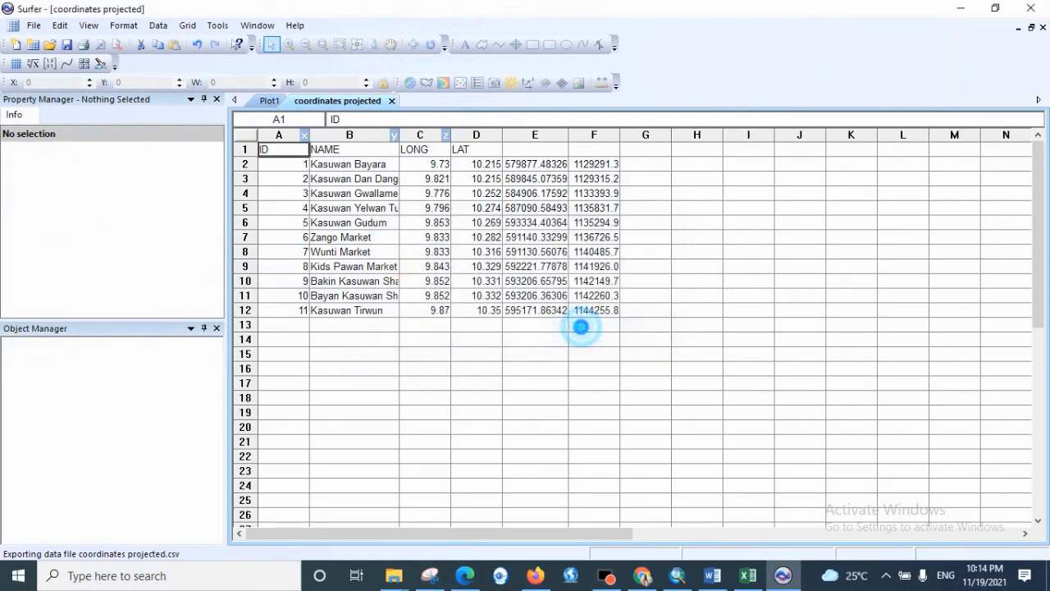